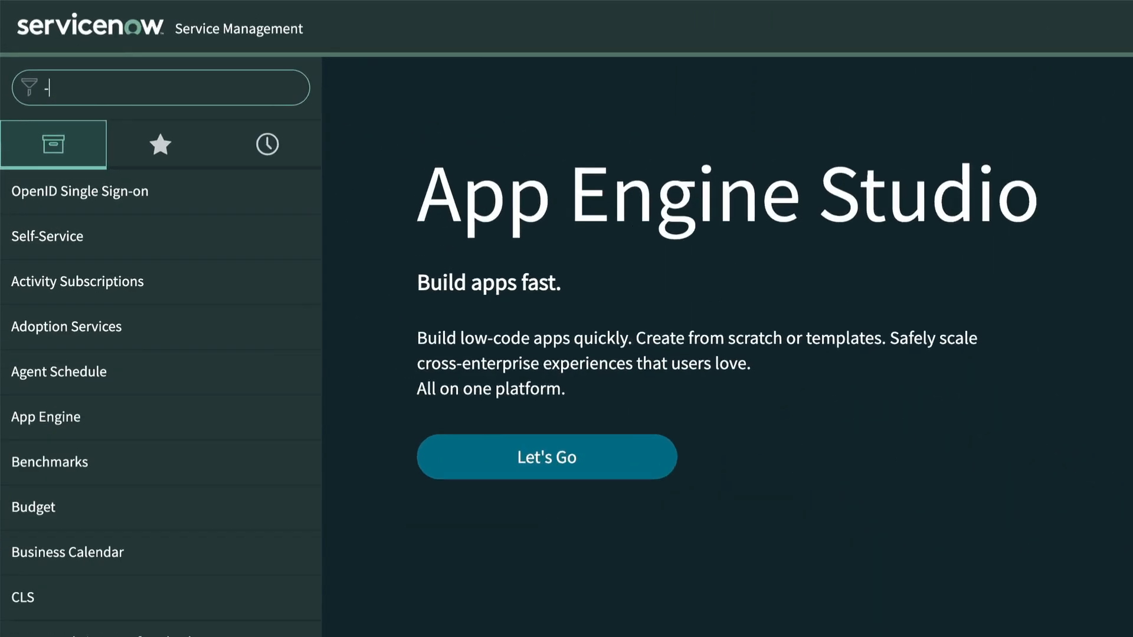
Filter the navigator with 'i' and open IntegrationHub - Import.
{"action": "type", "text": "i"}
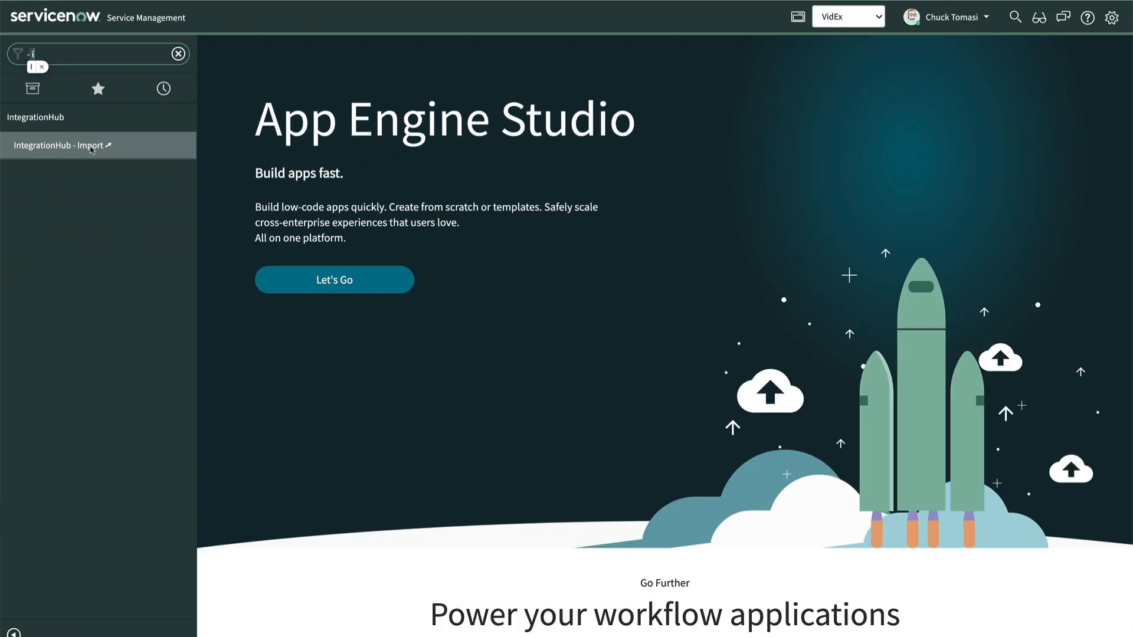
{"action": "left_click", "coordinate": [62, 146]}
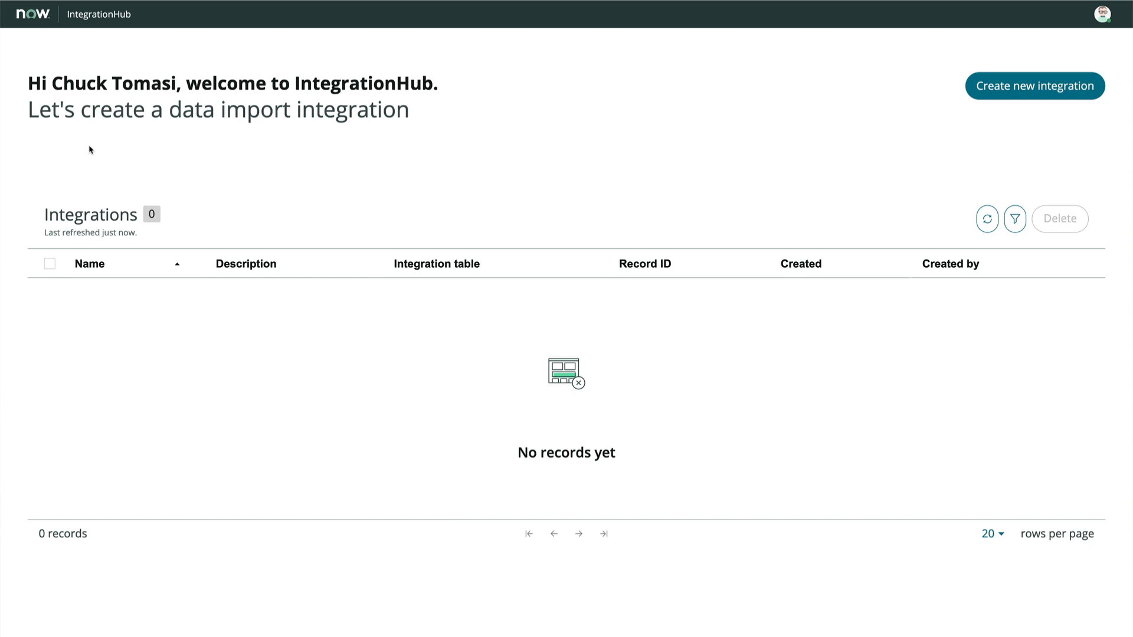
Create integration 'LCHH II' described as testing IntegrationHub import of YouTube playlist data, then Save & Continue.
{"action": "left_click", "coordinate": [1034, 85]}
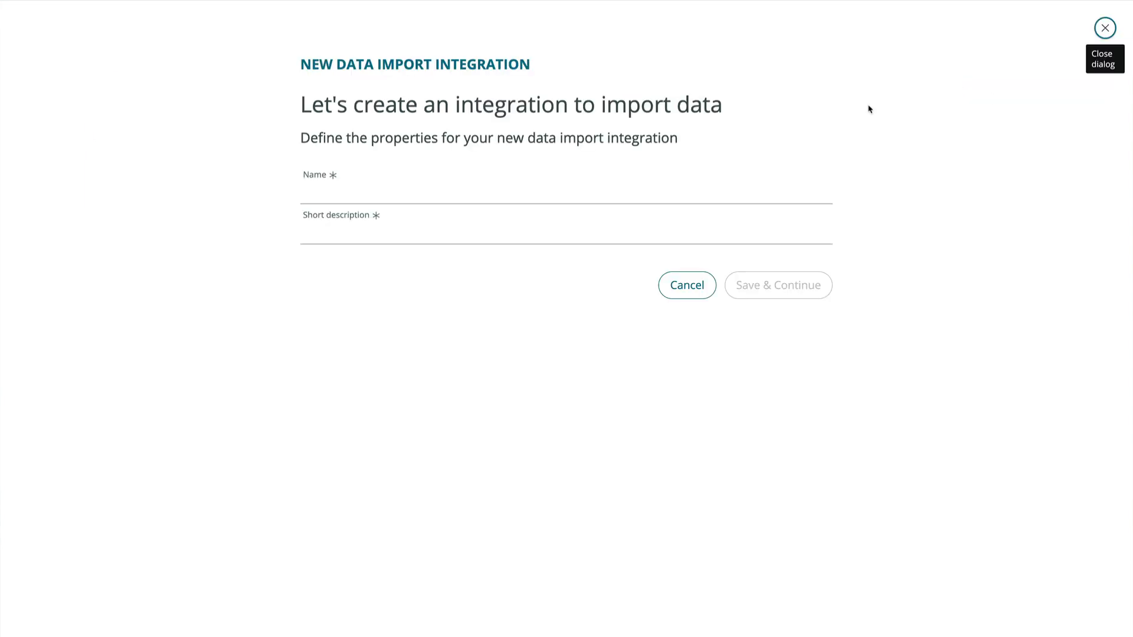
{"action": "type", "text": "LCHH II"}
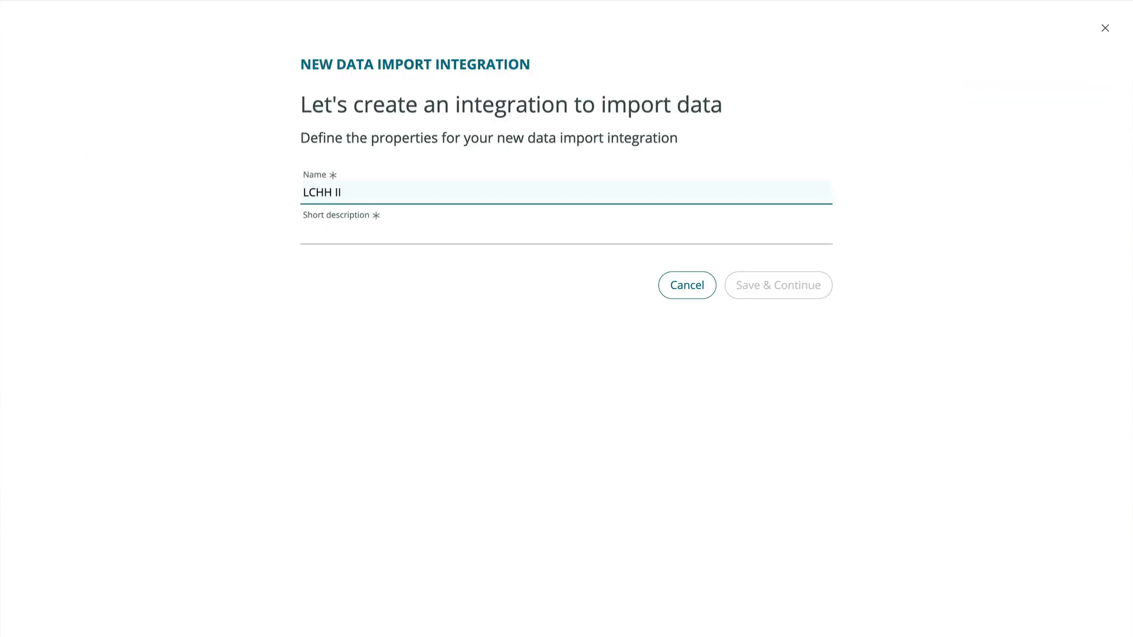
{"action": "type", "text": "Test the IntegrationHub"}
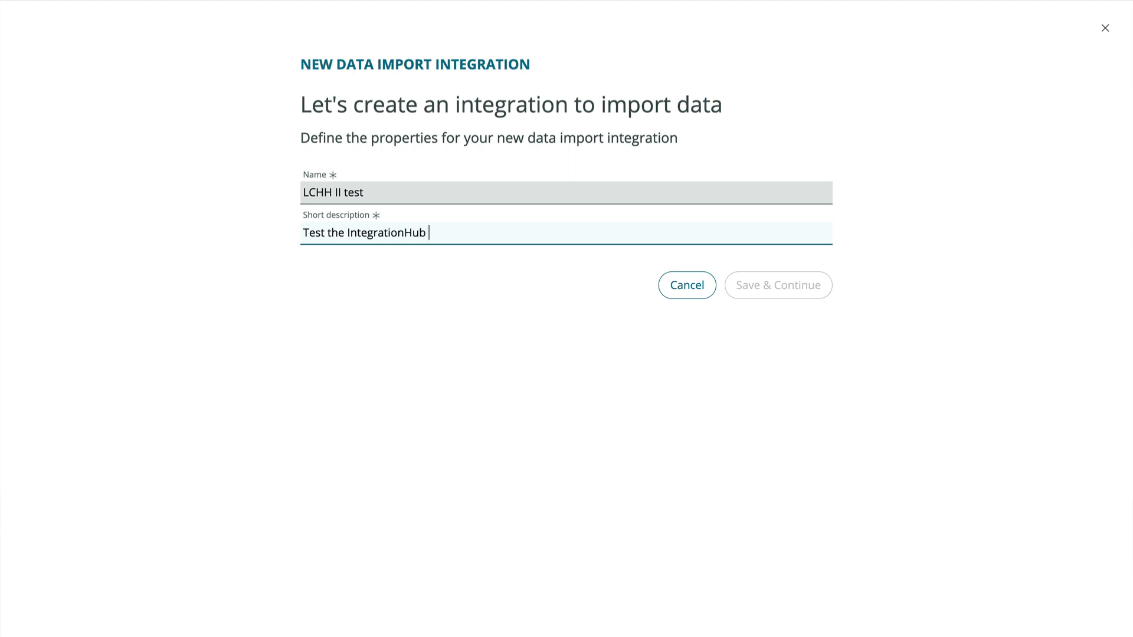
{"action": "type", "text": "Import on the YouTube playlist data"}
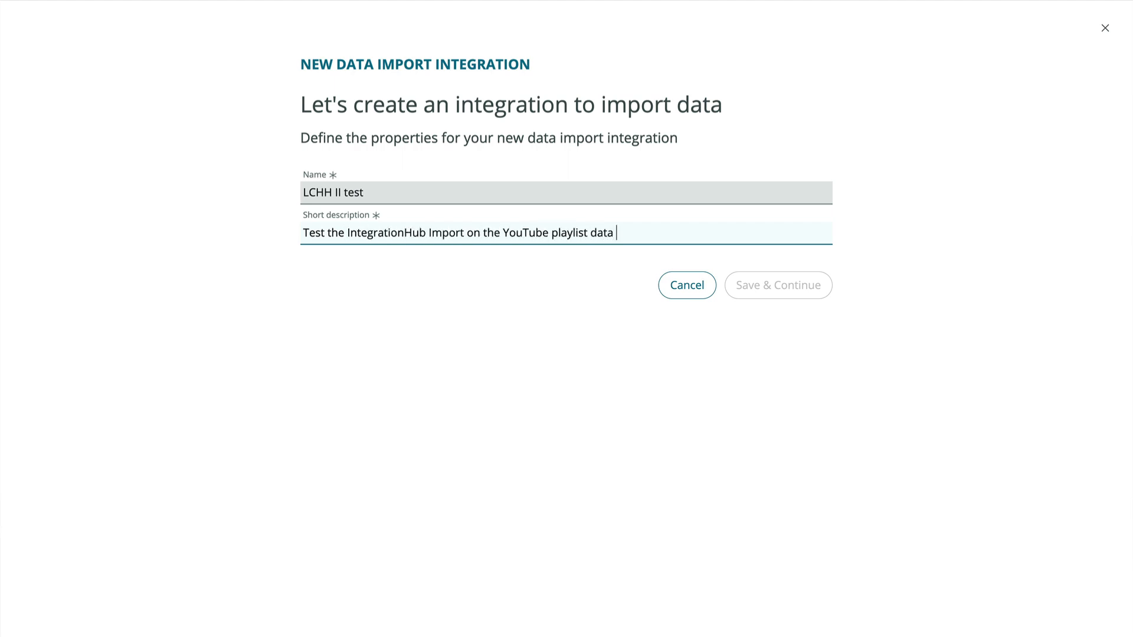
{"action": "type", "text": "source action"}
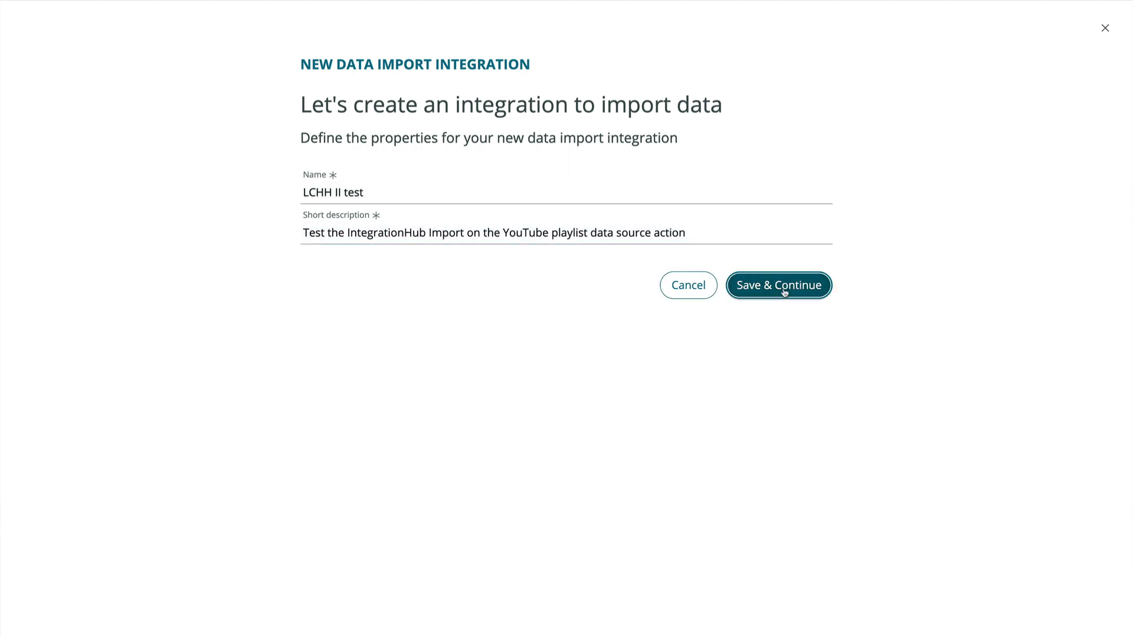
{"action": "left_click", "coordinate": [778, 285]}
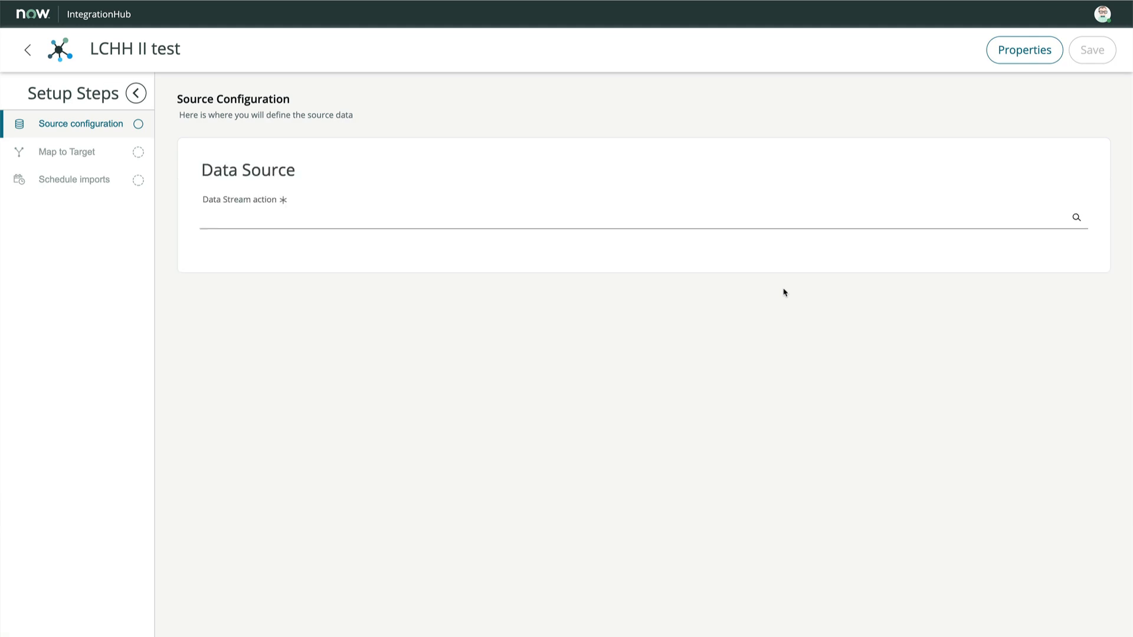
Choose data stream 'Get playlist videos (DS)', enter playlist ID PL3rNcyAiDYK3YiwkTj8OUSs_FRz-YSlw2, and save.
{"action": "left_click", "coordinate": [503, 217]}
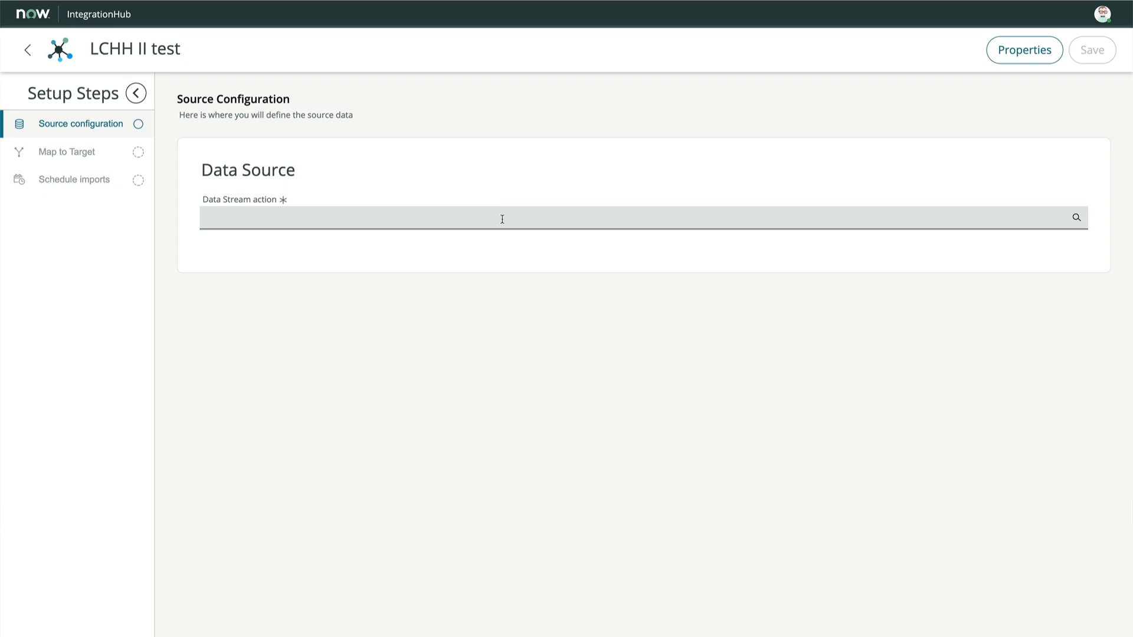
{"action": "type", "text": "g"}
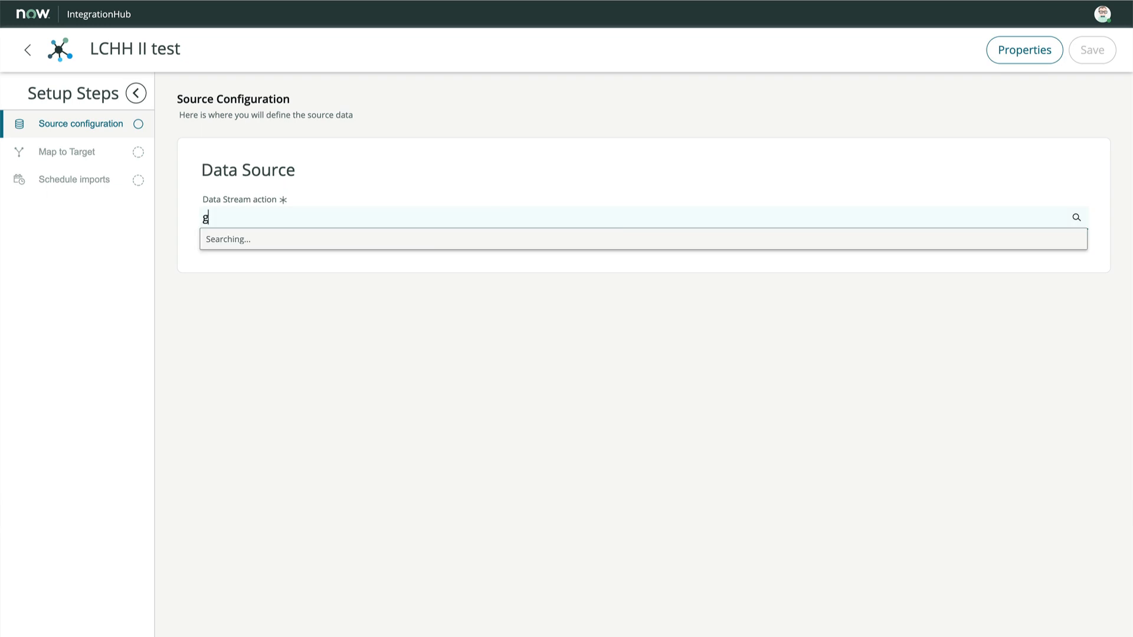
{"action": "type", "text": "et playlist"}
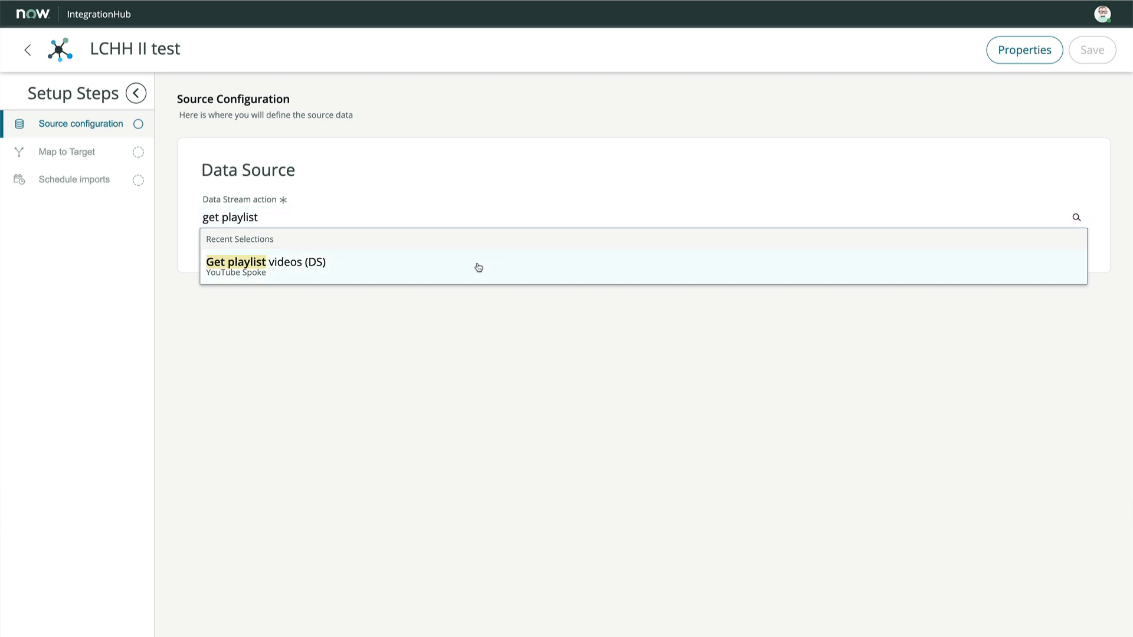
{"action": "left_click", "coordinate": [266, 262]}
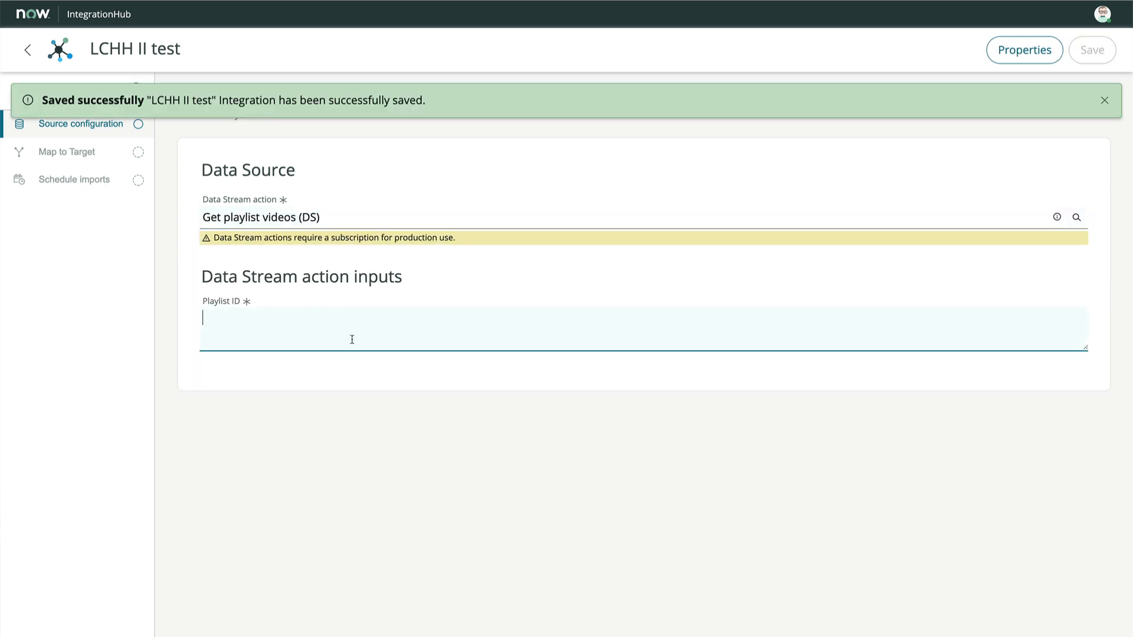
{"action": "type", "text": "PL3rNcyAiDYK3YiwkTj8OUSs_FRz-YSlw2"}
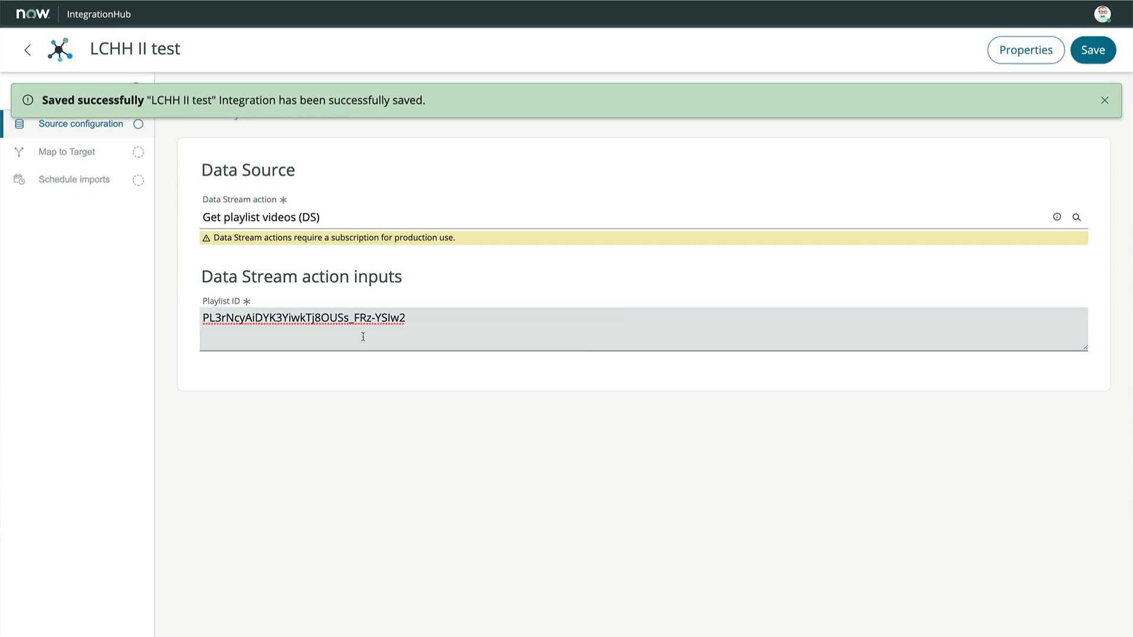
{"action": "left_click", "coordinate": [1091, 49]}
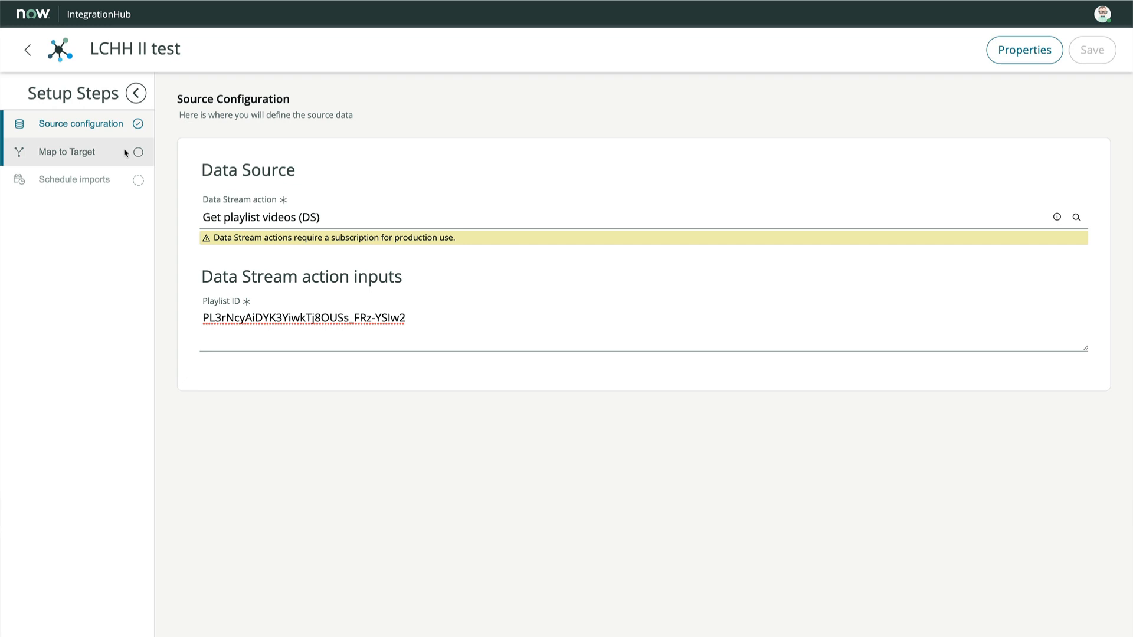
Go to Map to Target and start adding a target table.
{"action": "left_click", "coordinate": [68, 152]}
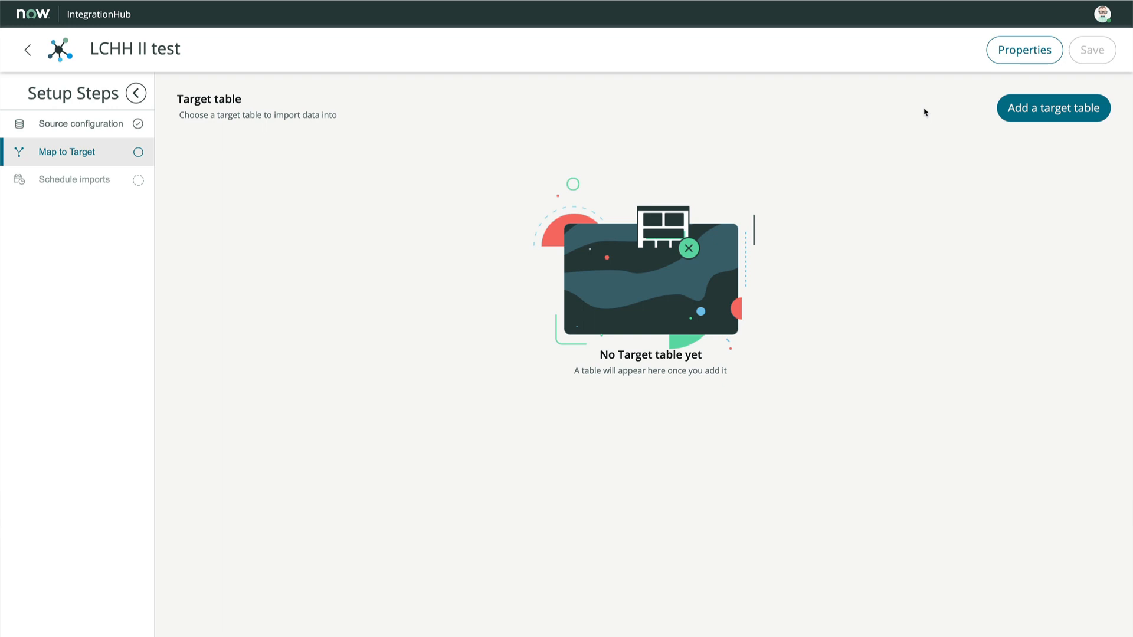
{"action": "left_click", "coordinate": [1053, 108]}
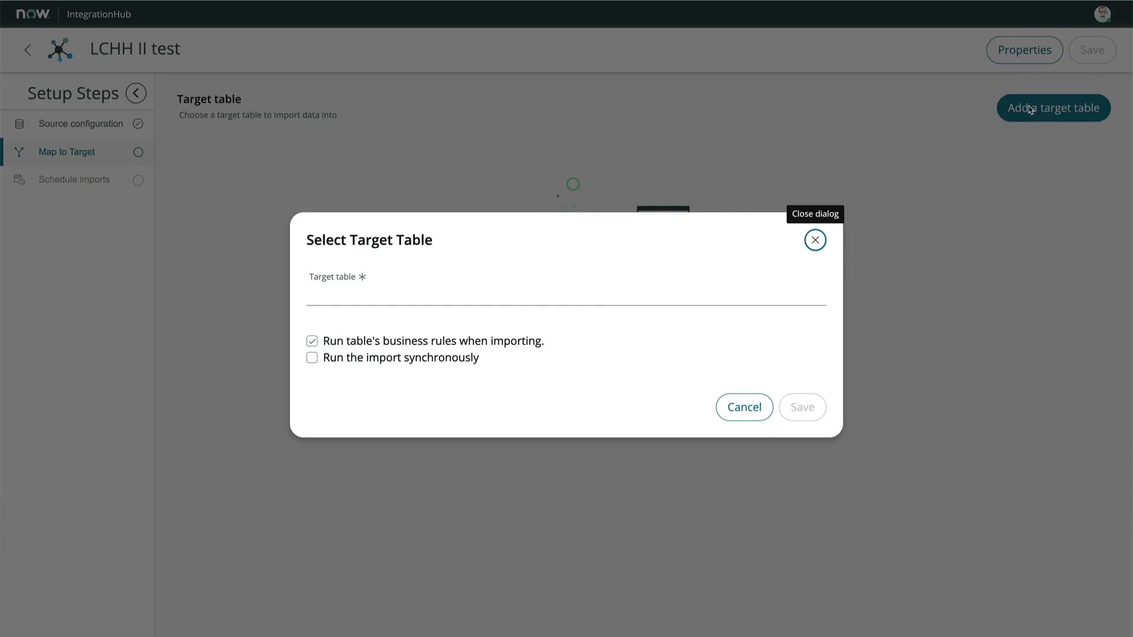
Select the CLS table as target, leave synchronous import off, and save.
{"action": "type", "text": "cls"}
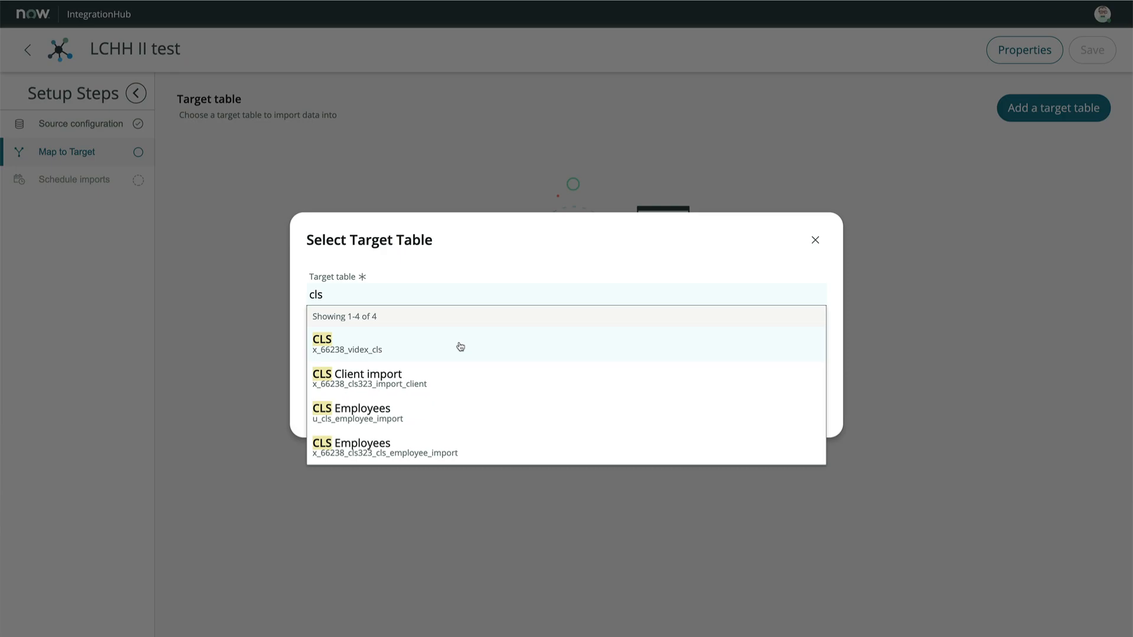
{"action": "left_click", "coordinate": [321, 343]}
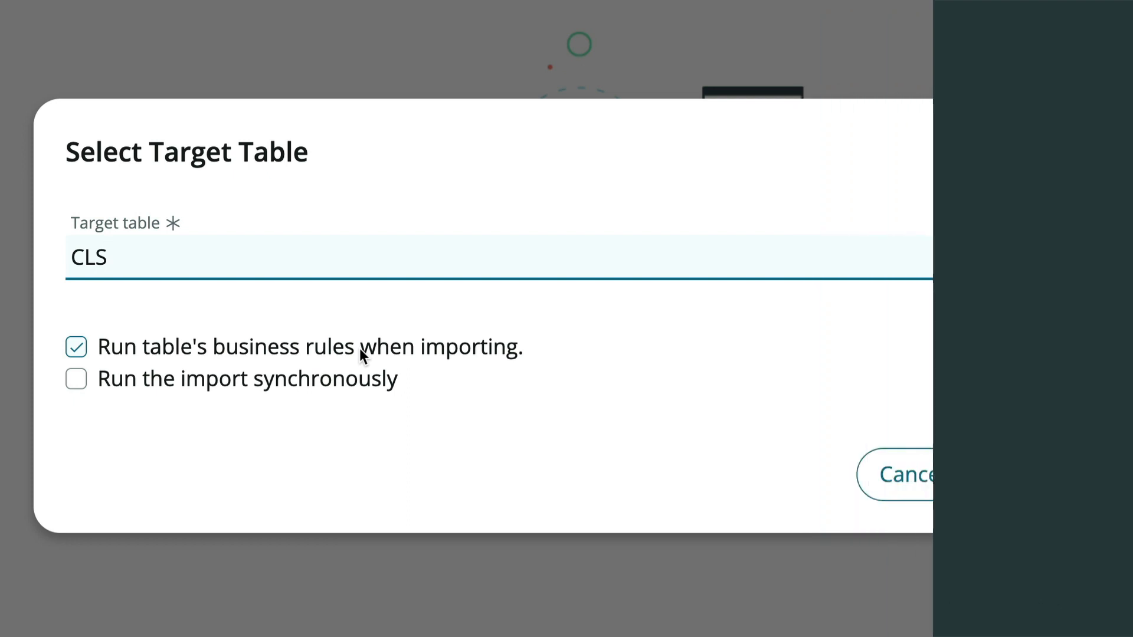
{"action": "left_click", "coordinate": [76, 379]}
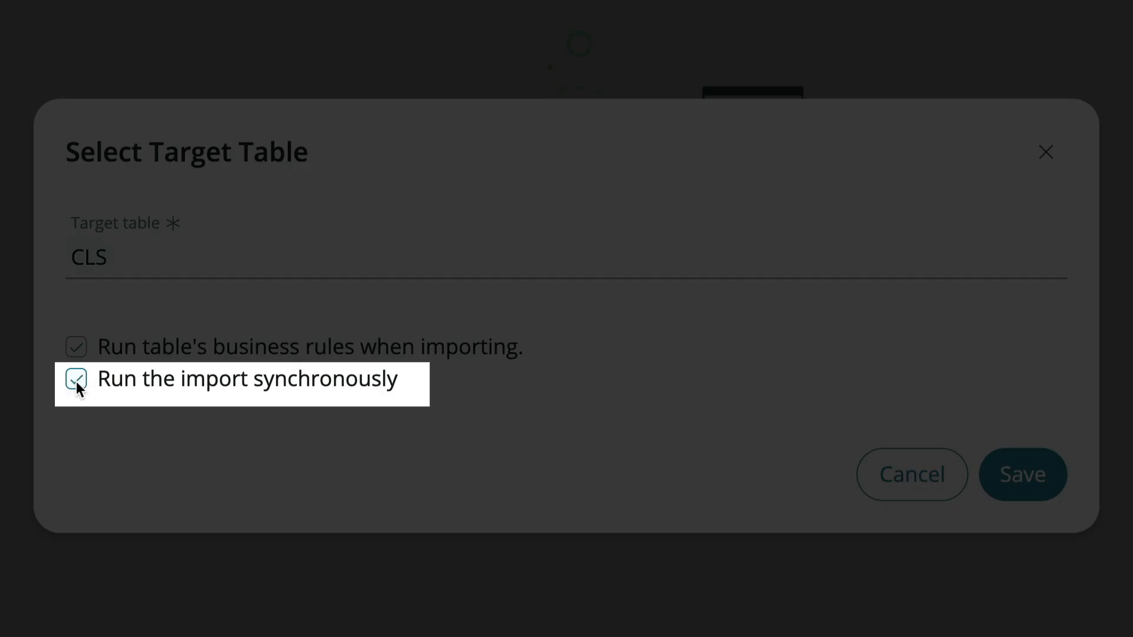
{"action": "left_click", "coordinate": [75, 379]}
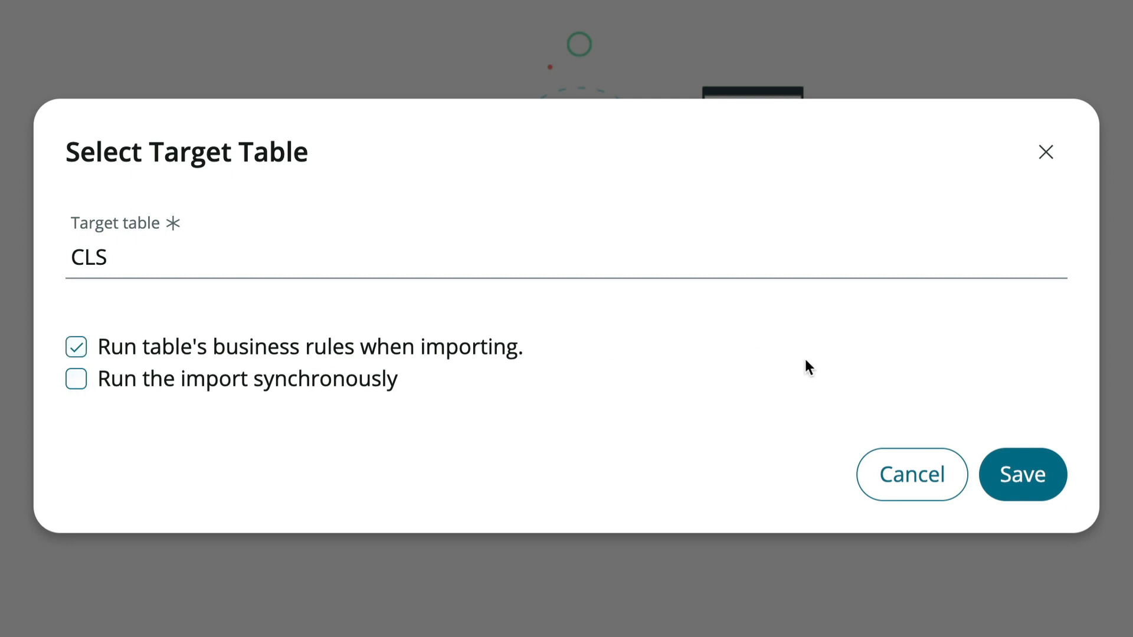
{"action": "left_click", "coordinate": [1021, 474]}
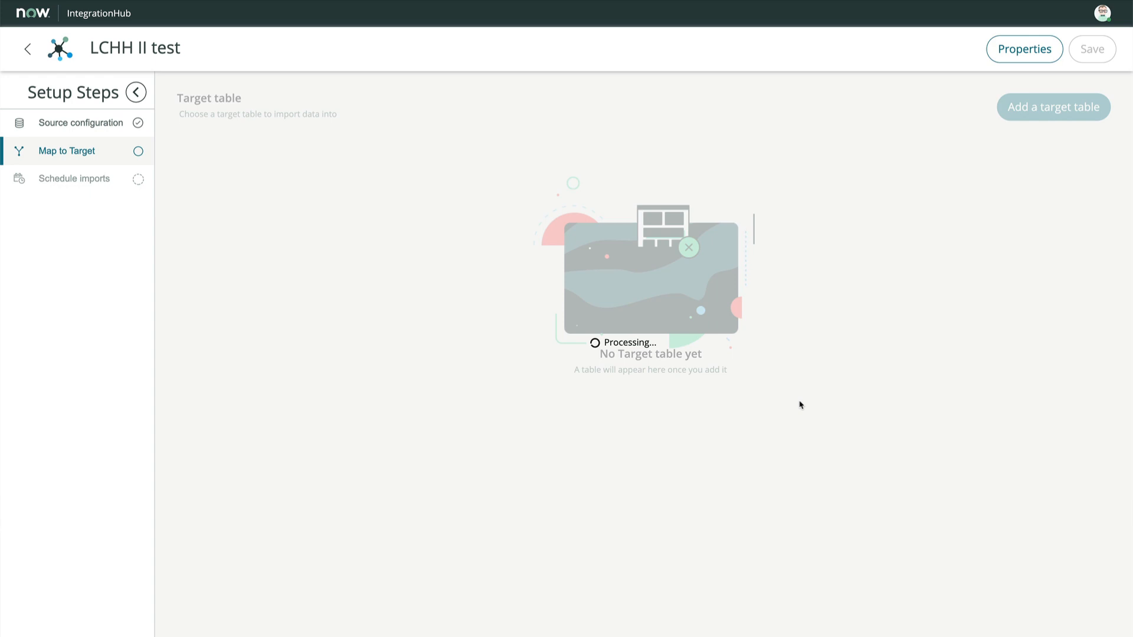
Open the source-to-target field mapping for the CLS table.
{"action": "left_click", "coordinate": [1091, 48]}
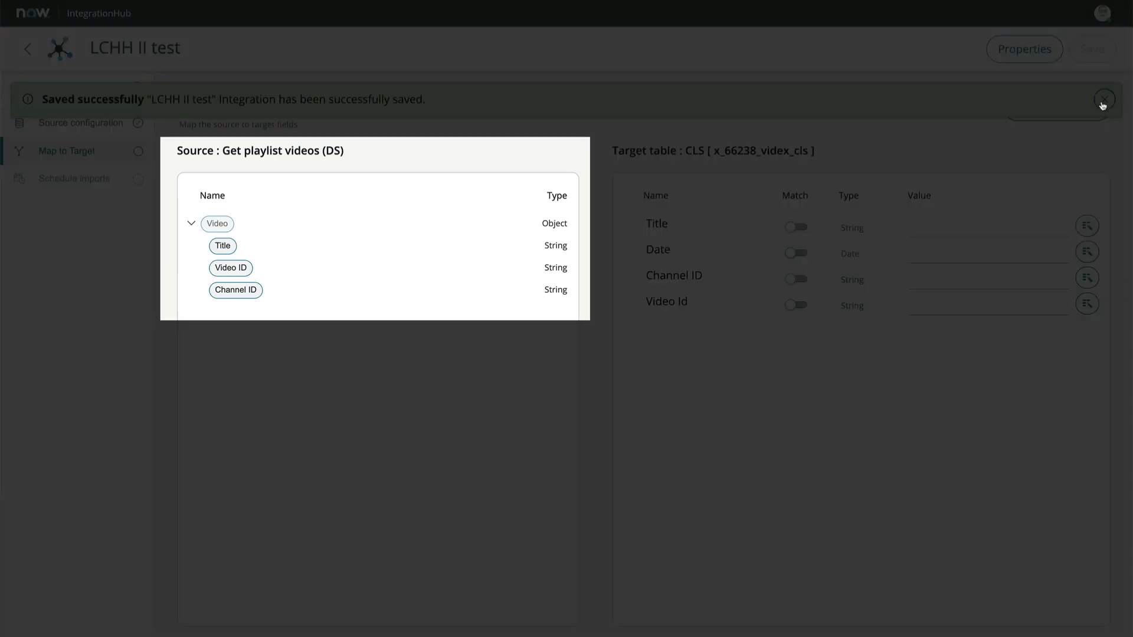
Map source Title onto Date, review its transformations, then remove that Date mapping.
{"action": "left_click", "coordinate": [1102, 99]}
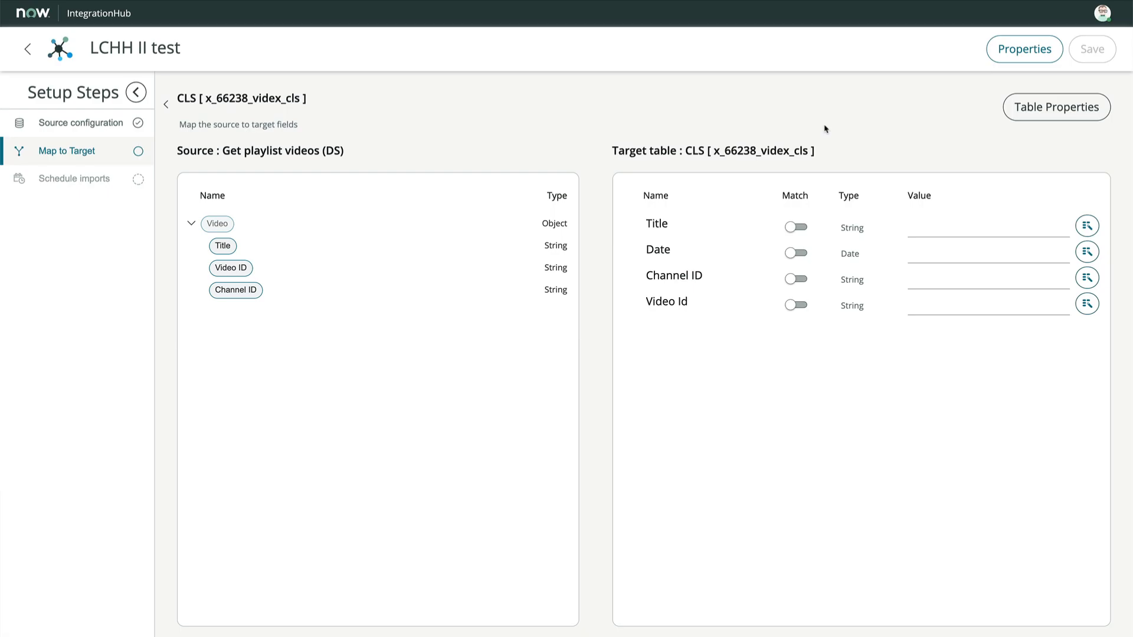
{"action": "mouse_move", "coordinate": [577, 135]}
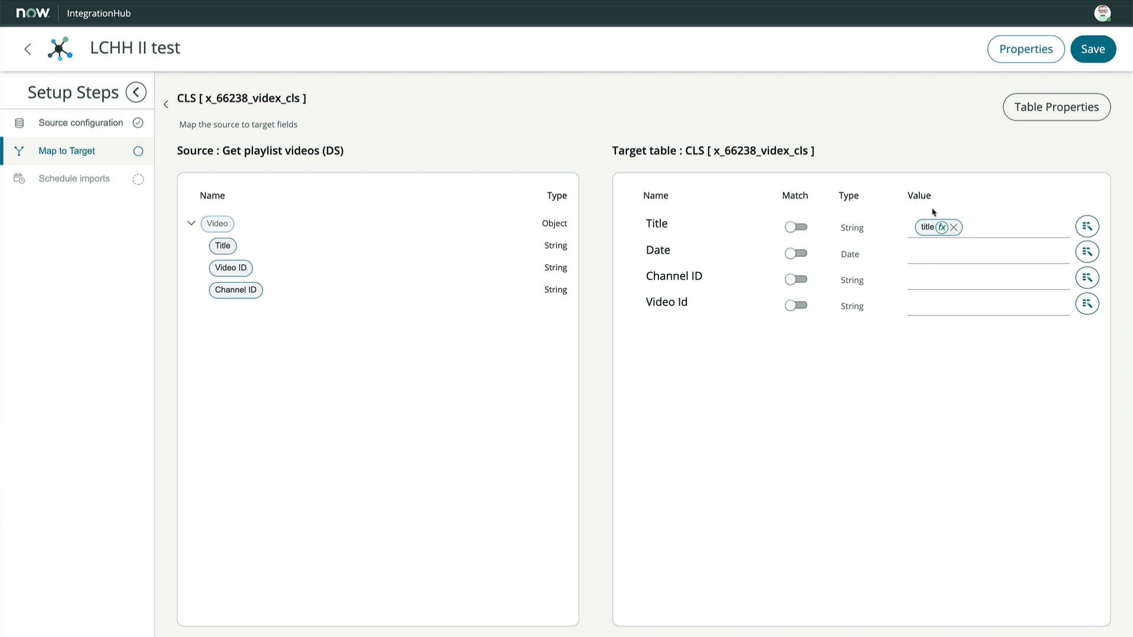
{"action": "mouse_move", "coordinate": [239, 248]}
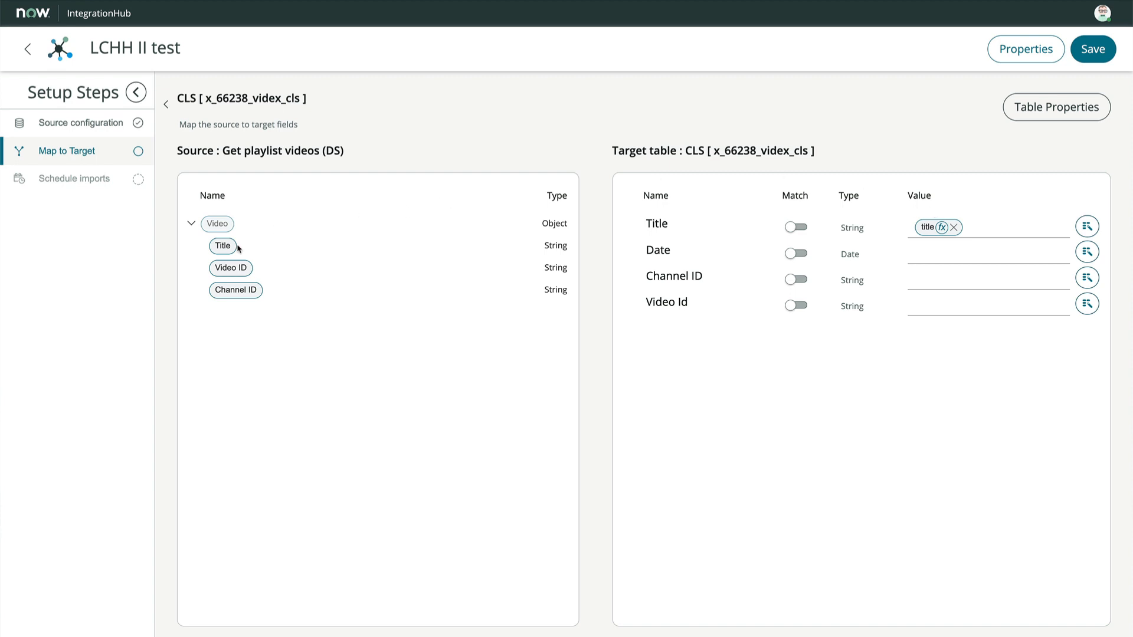
{"action": "left_click_drag", "start_coordinate": [222, 246], "coordinate": [939, 253]}
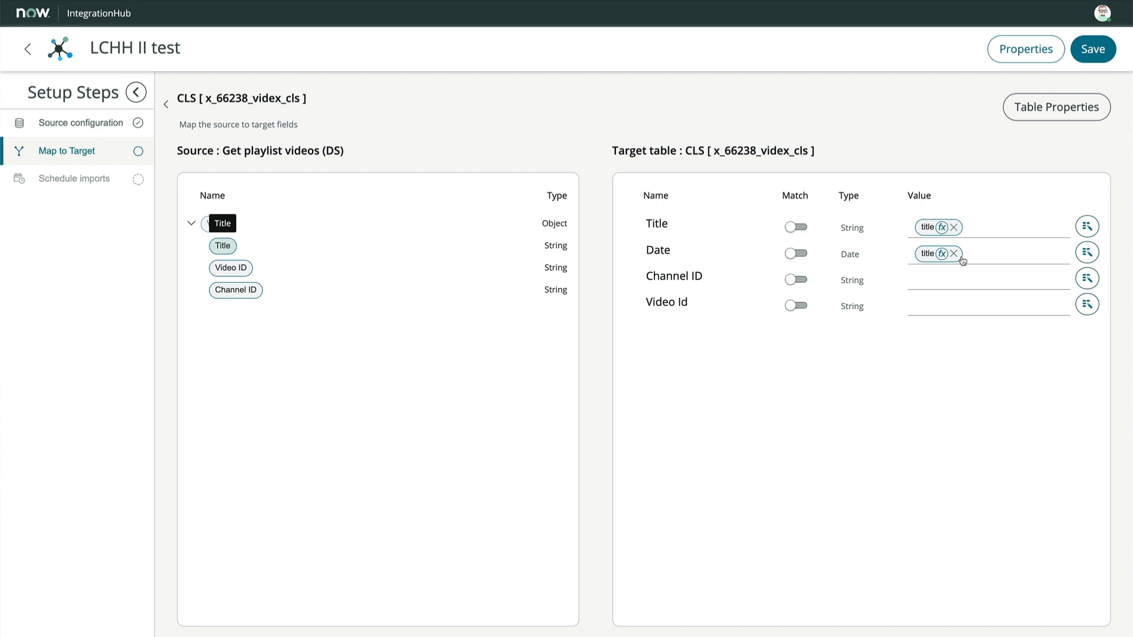
{"action": "left_click", "coordinate": [940, 253]}
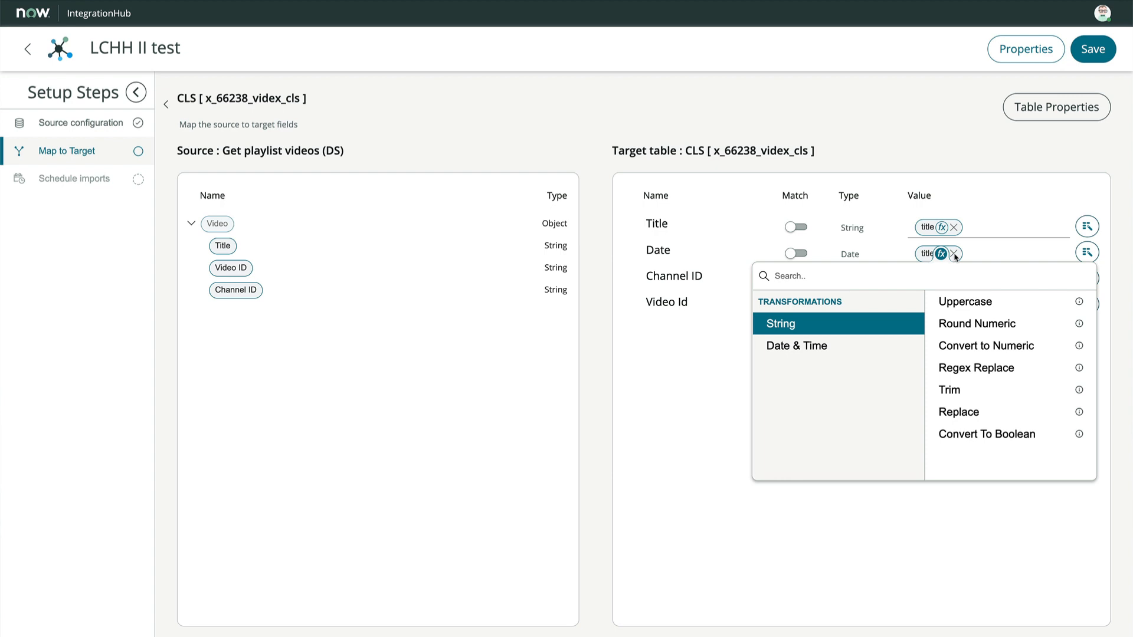
{"action": "left_click", "coordinate": [954, 253]}
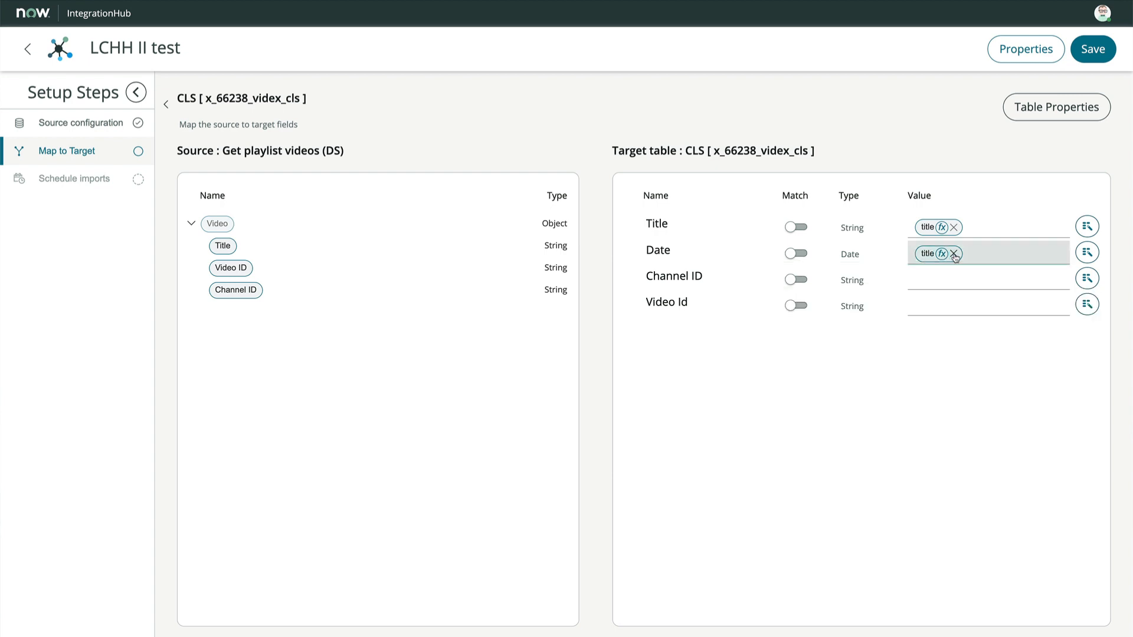
{"action": "left_click", "coordinate": [953, 254]}
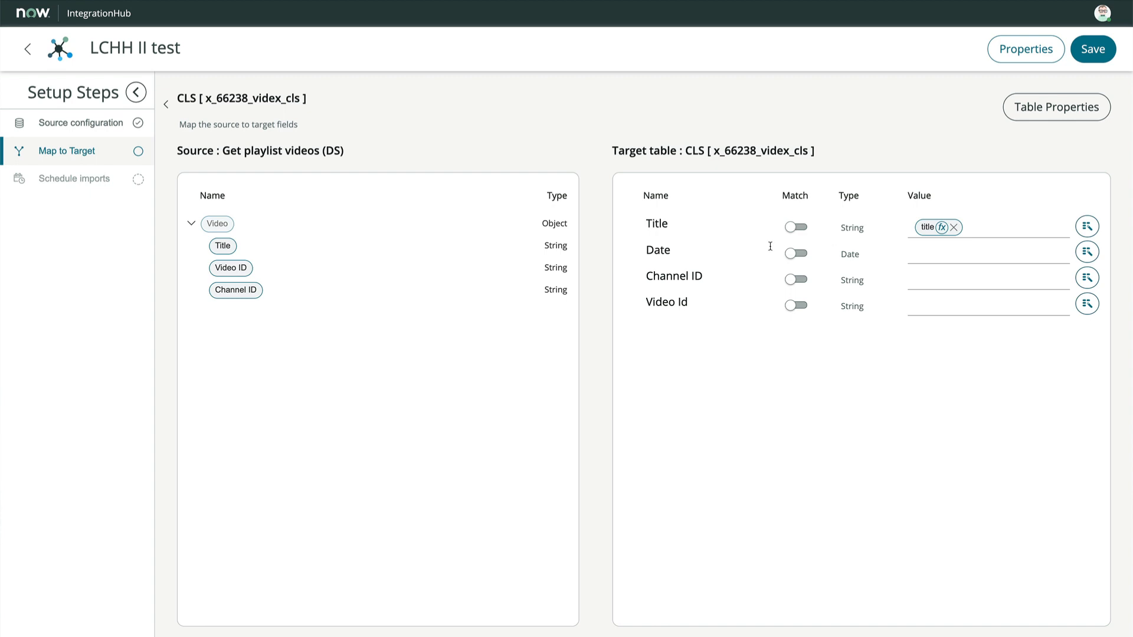
{"action": "mouse_move", "coordinate": [1085, 268]}
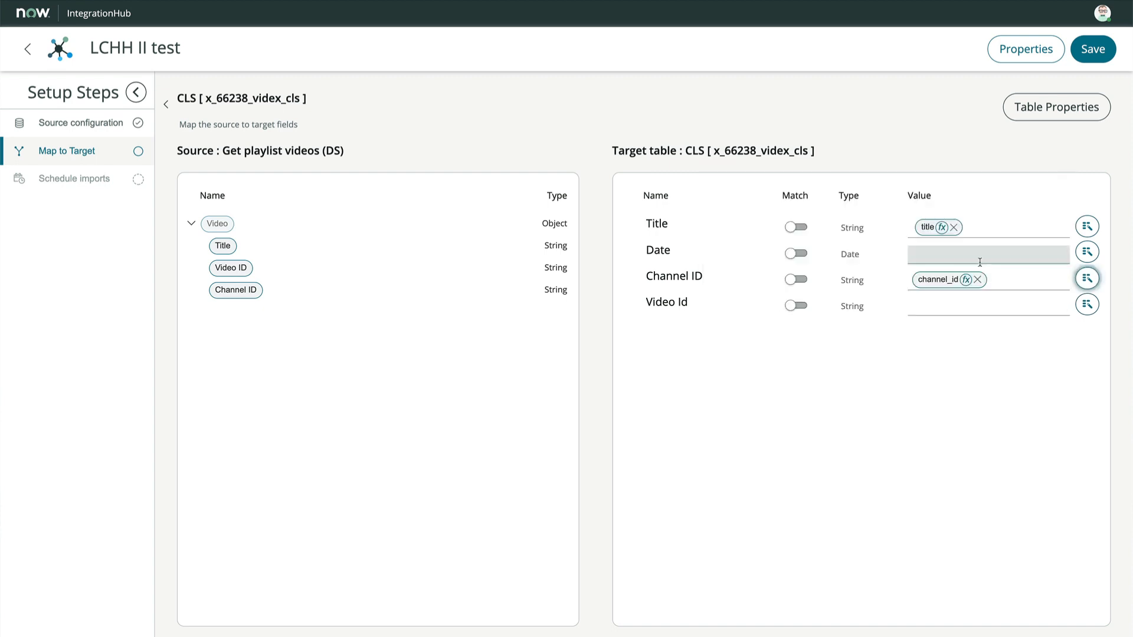
Map Channel ID and Video Id to channel_id and video_id, with Match enabled only on Video Id.
{"action": "left_click", "coordinate": [1087, 303]}
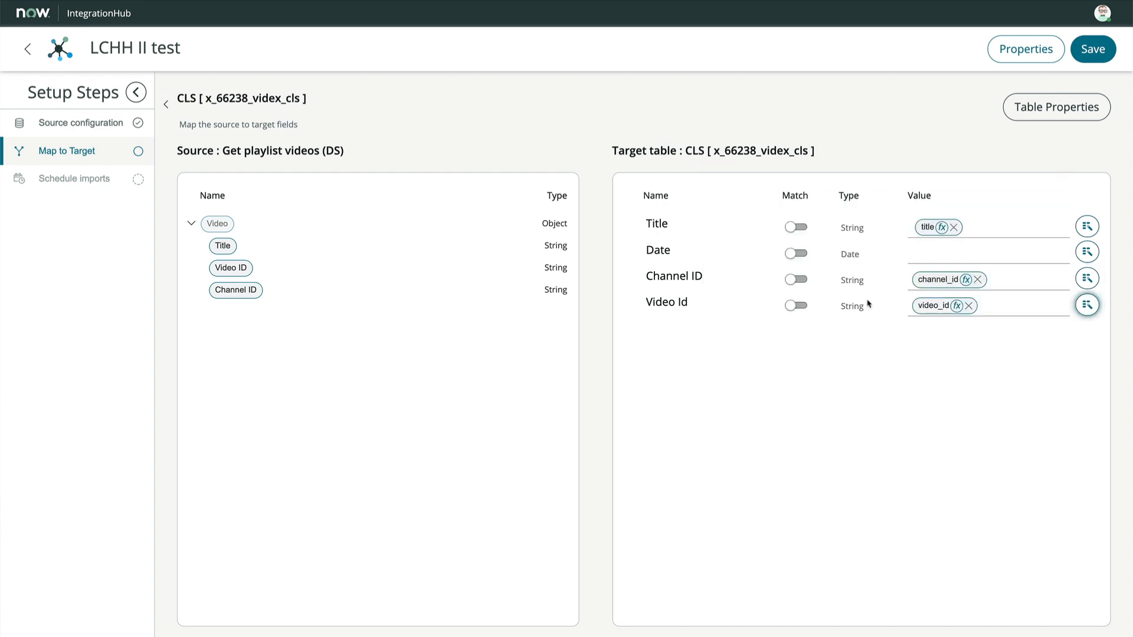
{"action": "left_click", "coordinate": [794, 304]}
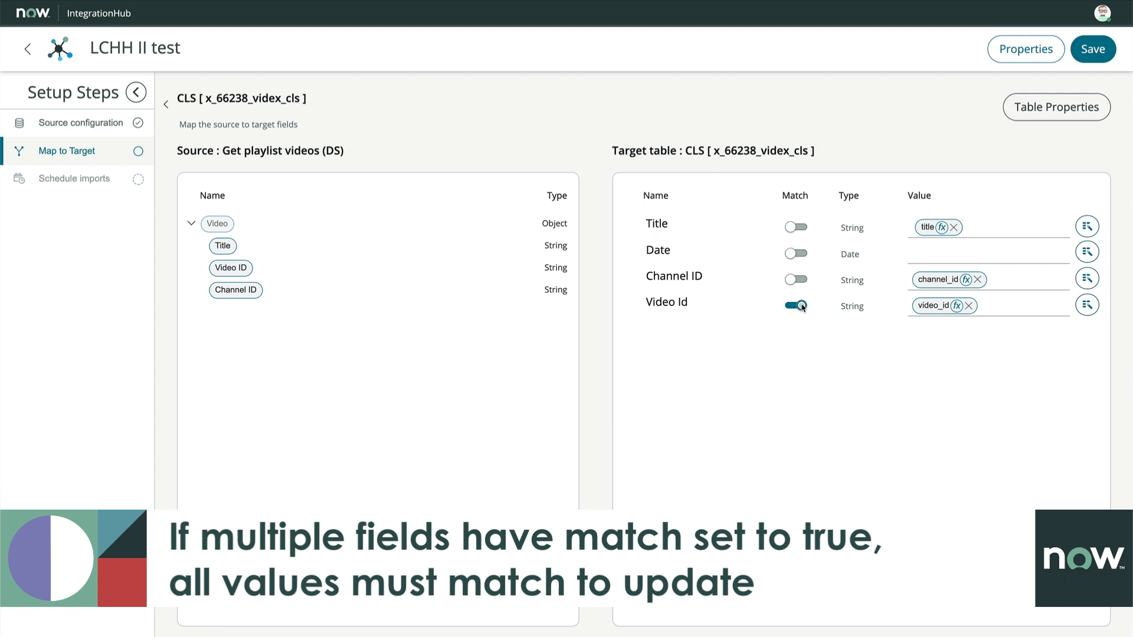
{"action": "left_click", "coordinate": [794, 280]}
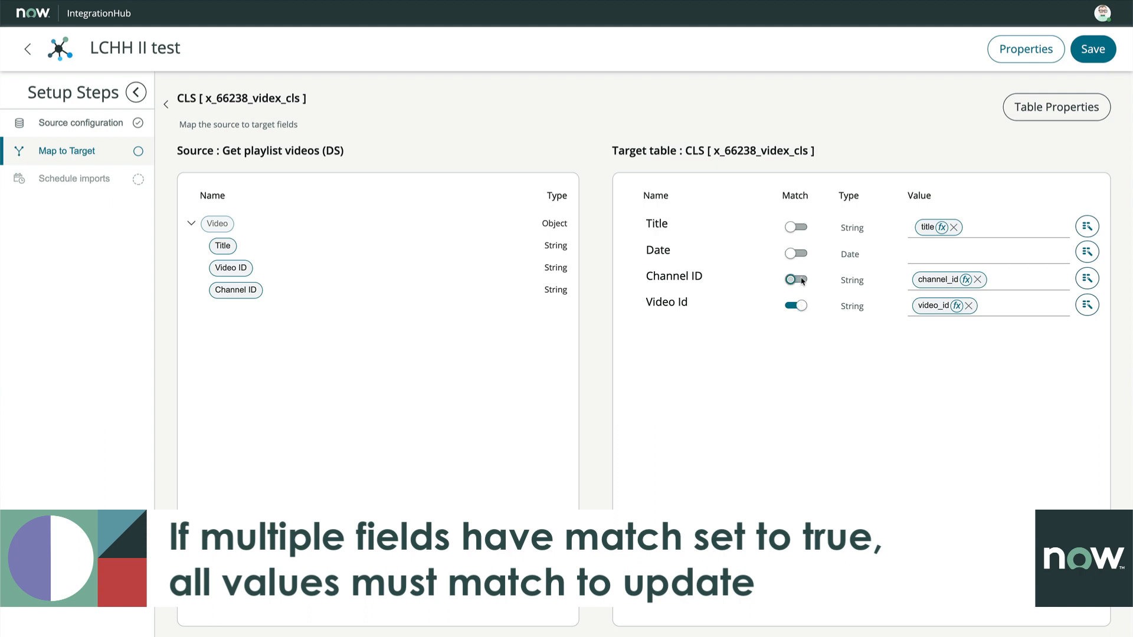
{"action": "left_click", "coordinate": [796, 280]}
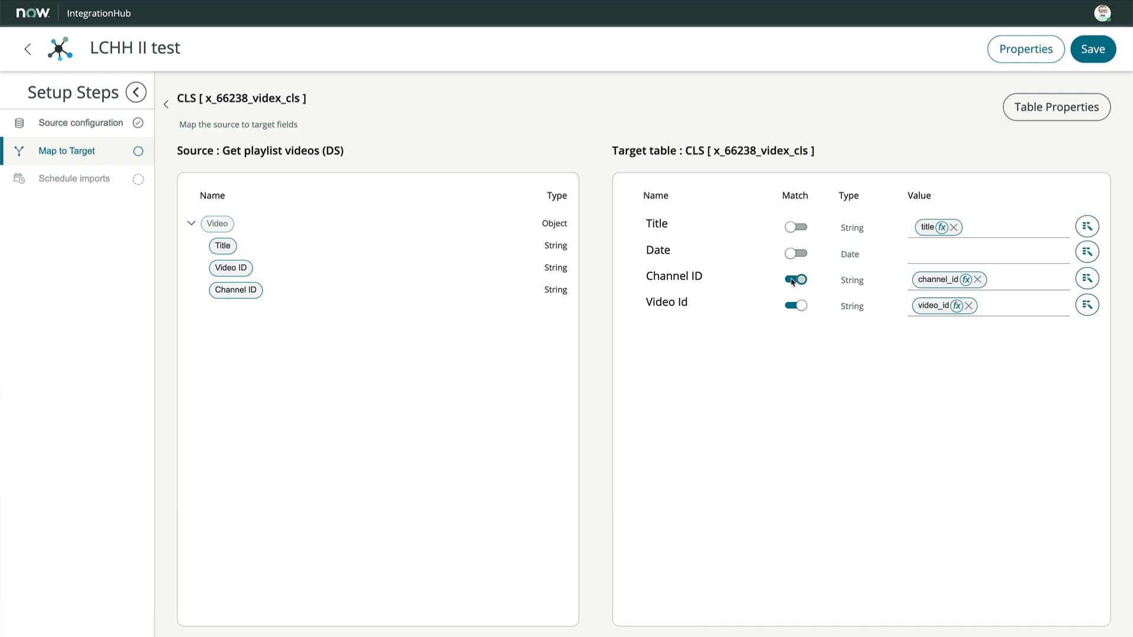
{"action": "left_click", "coordinate": [795, 279]}
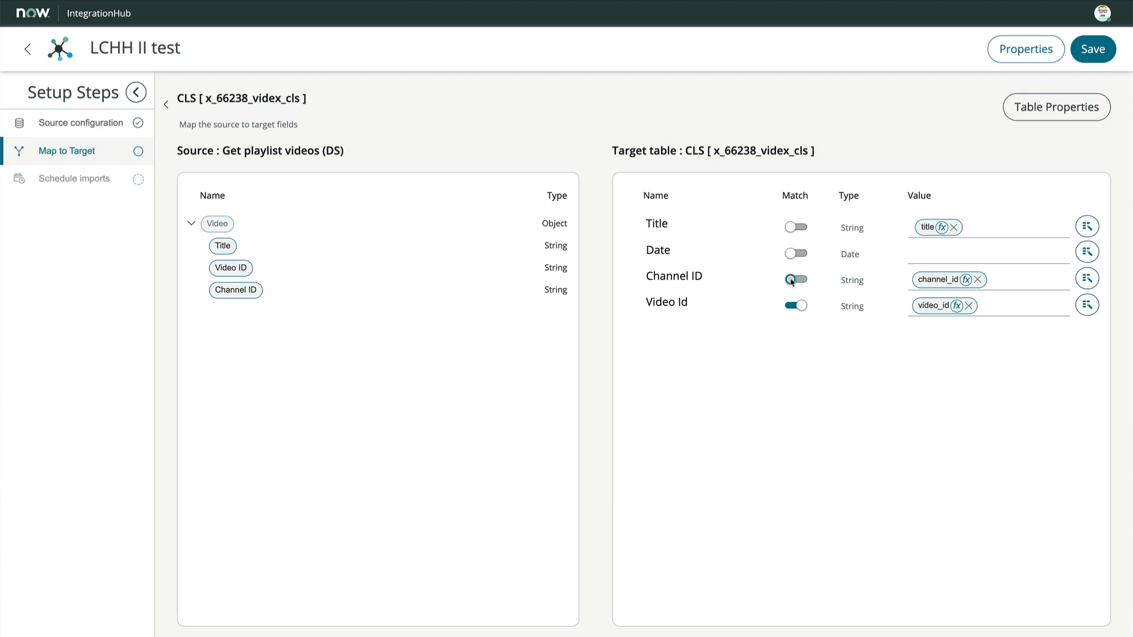
Save the field mappings and go to the Schedule imports step.
{"action": "left_click", "coordinate": [1091, 49]}
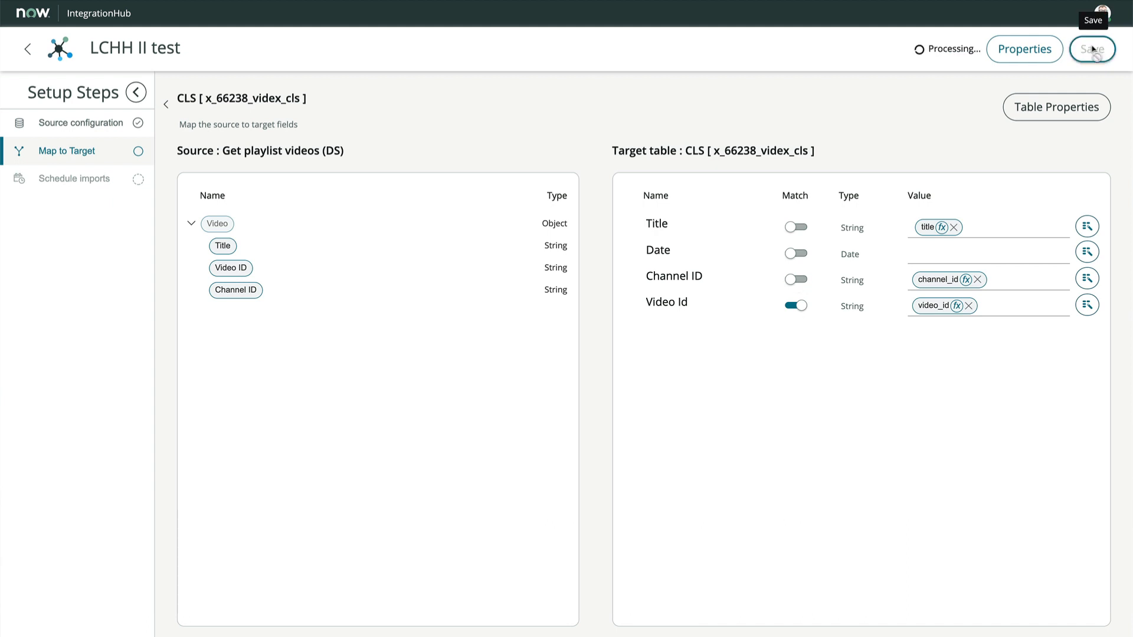
{"action": "left_click", "coordinate": [1092, 49]}
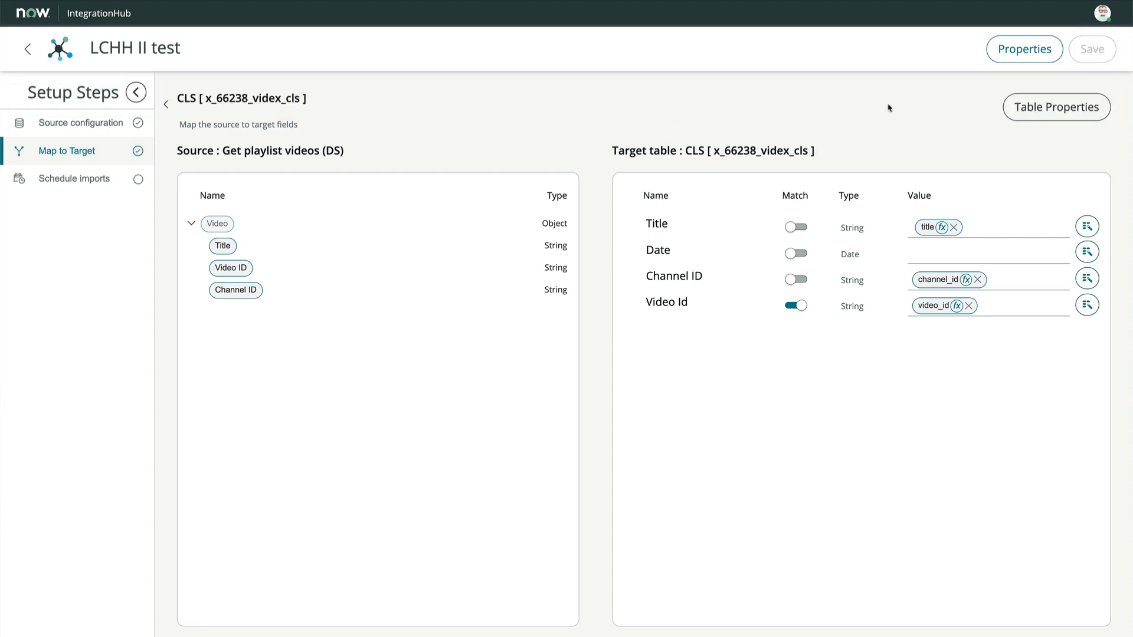
{"action": "mouse_move", "coordinate": [899, 82]}
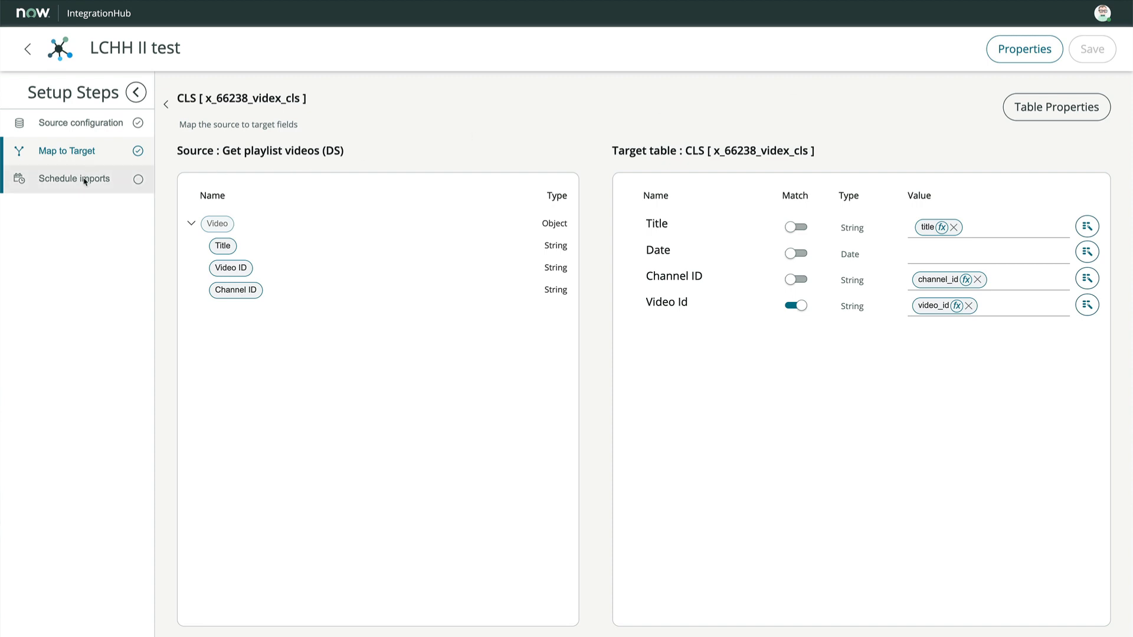
{"action": "left_click", "coordinate": [73, 178]}
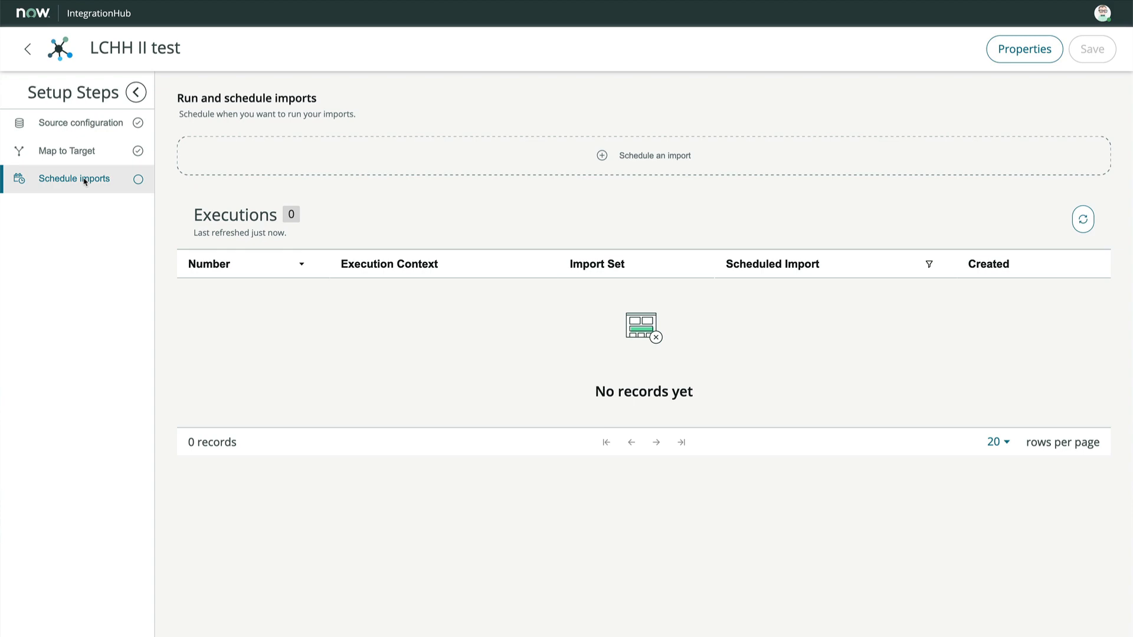
Create daily schedule 'LCHH Scheduled import' running at 01:00:00 and save it.
{"action": "left_click", "coordinate": [643, 156]}
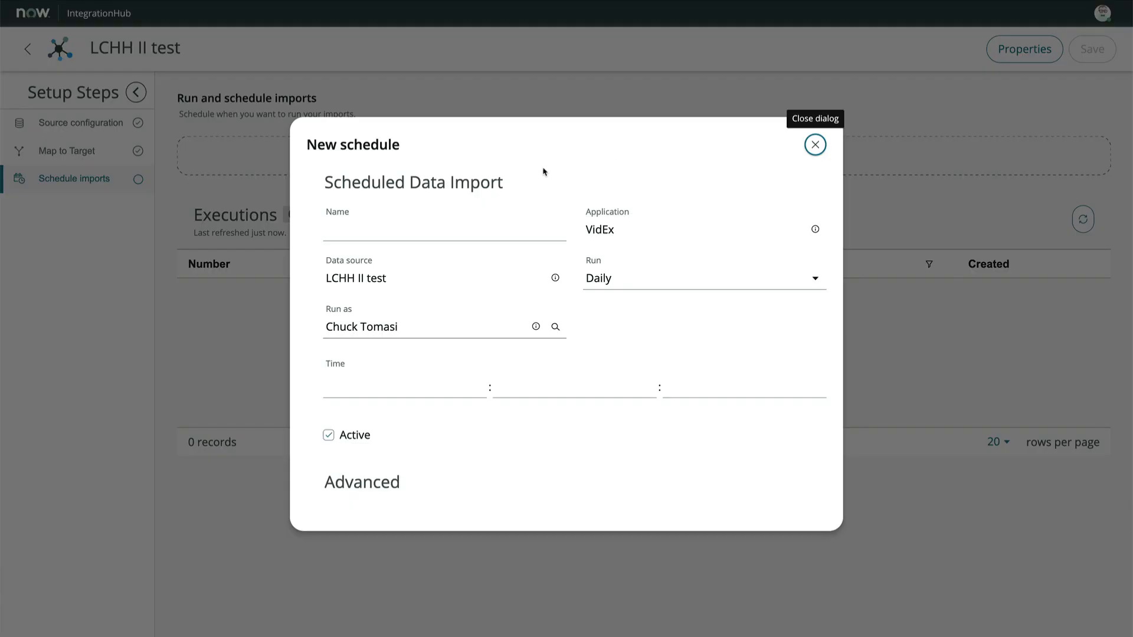
{"action": "type", "text": "LCHH Scheduled import"}
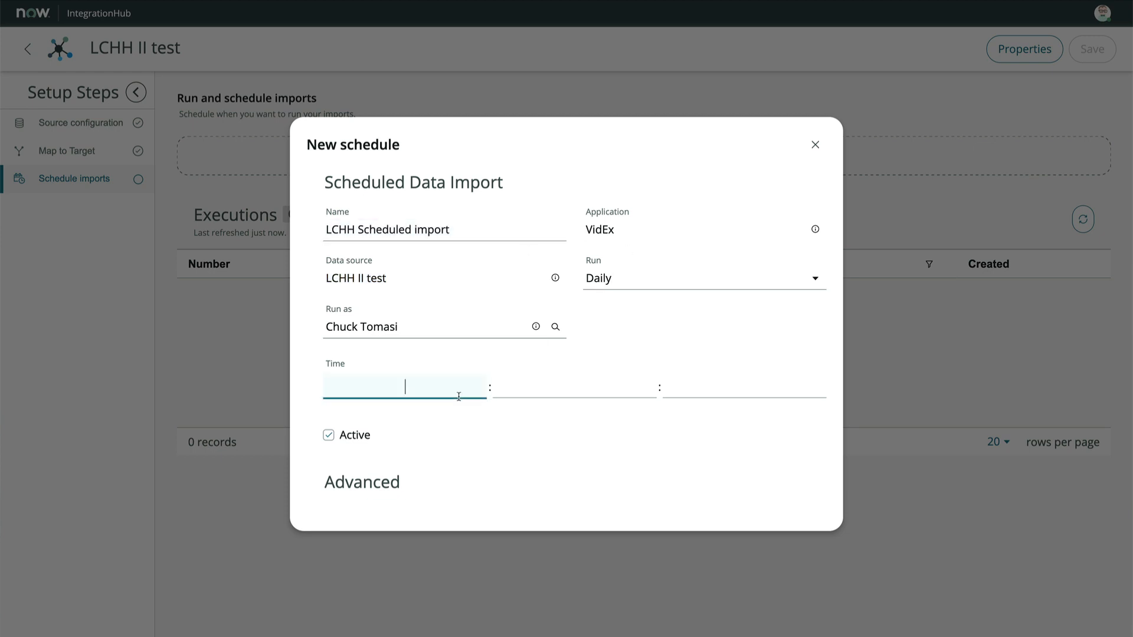
{"action": "type", "text": "01"}
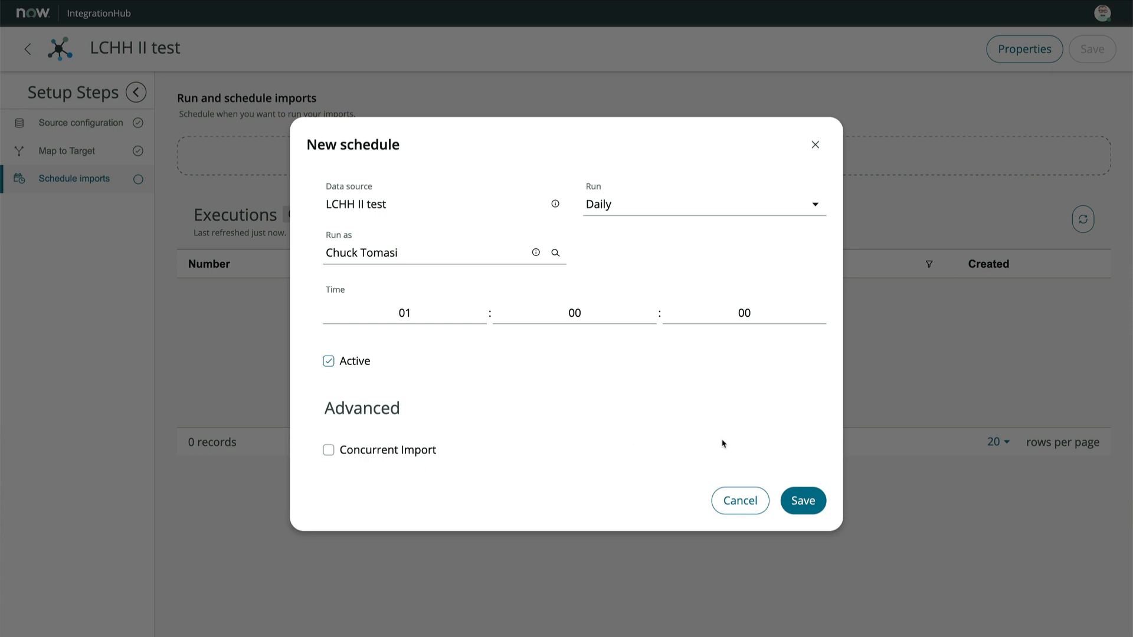
{"action": "mouse_move", "coordinate": [802, 471]}
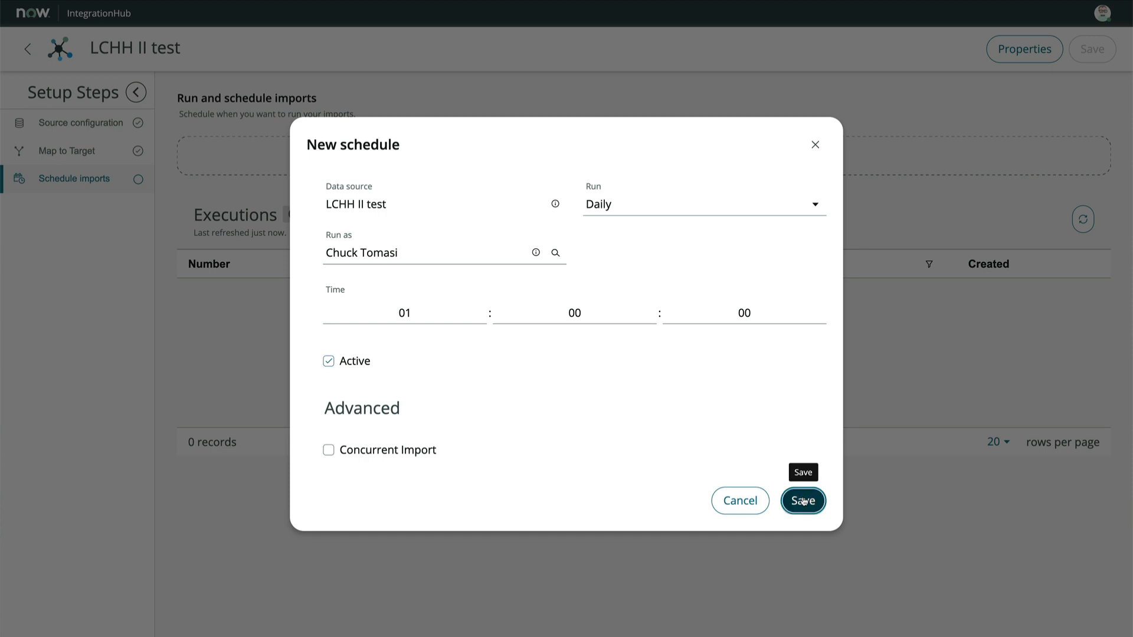
{"action": "left_click", "coordinate": [802, 500]}
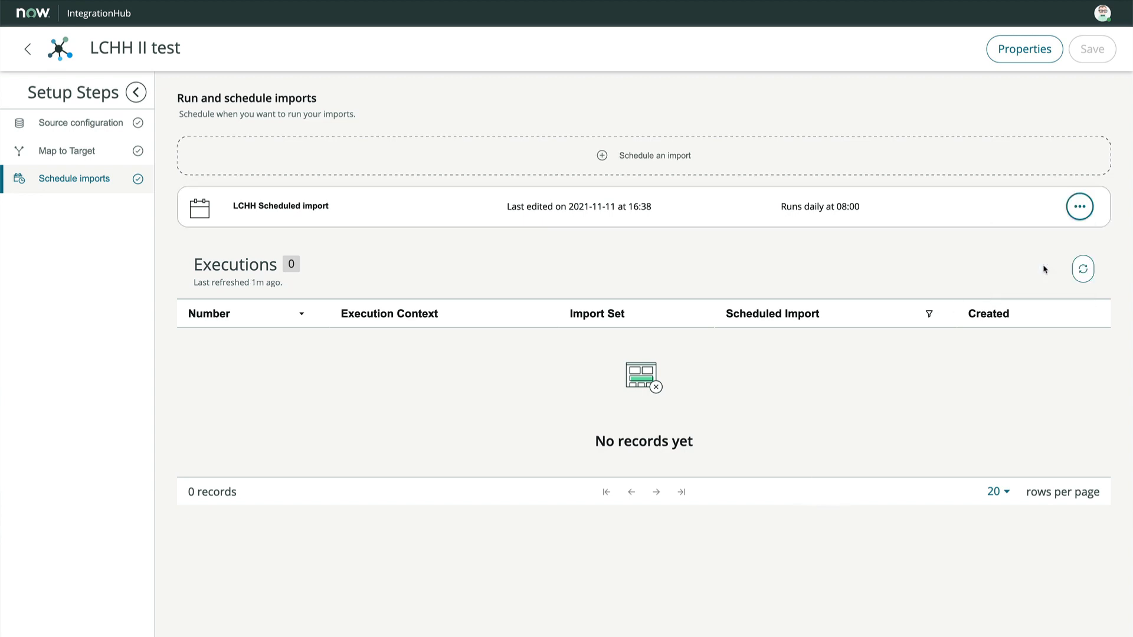
Refresh executions and open EXE00001100, which imported 205 rows.
{"action": "left_click", "coordinate": [1082, 269]}
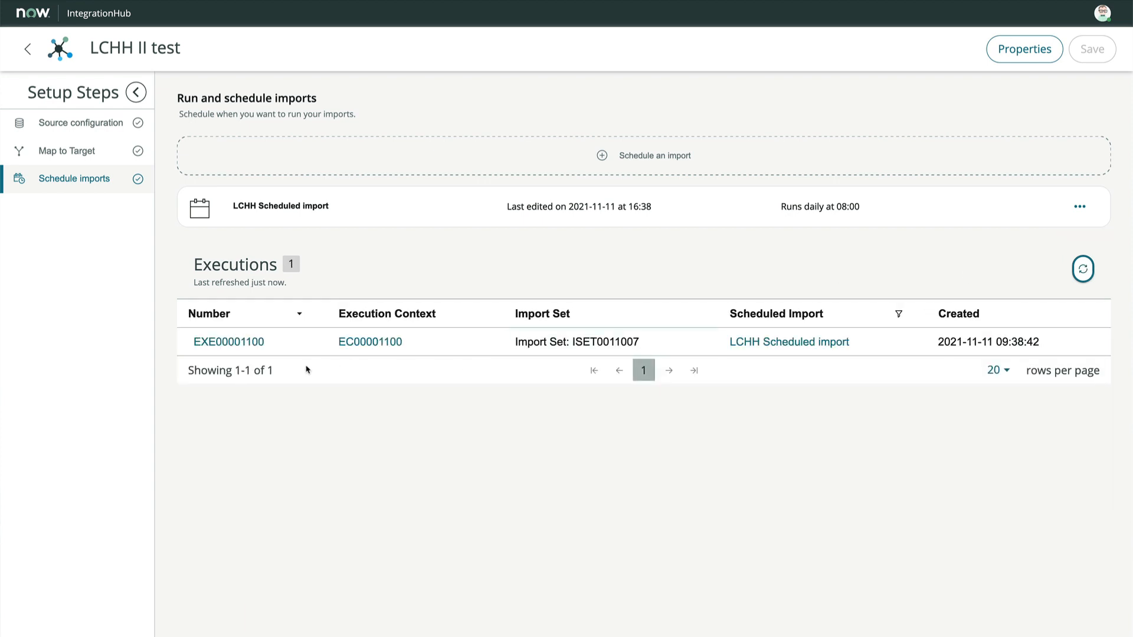
{"action": "left_click", "coordinate": [228, 342]}
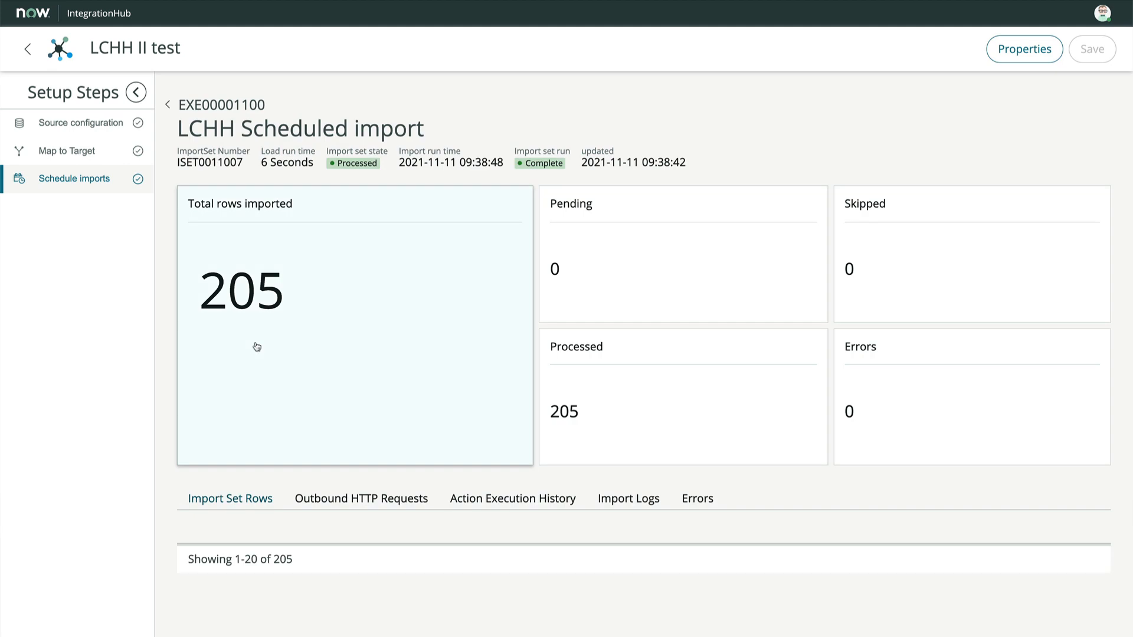
{"action": "scroll", "scroll_direction": "down", "scroll_amount": 3}
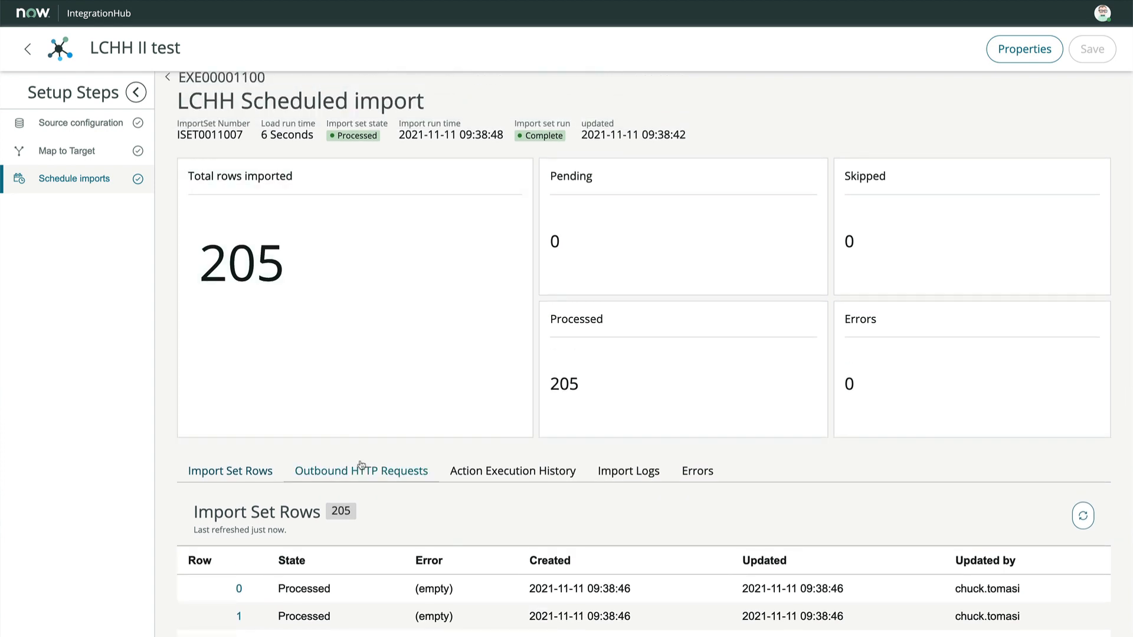
{"action": "left_click", "coordinate": [361, 471]}
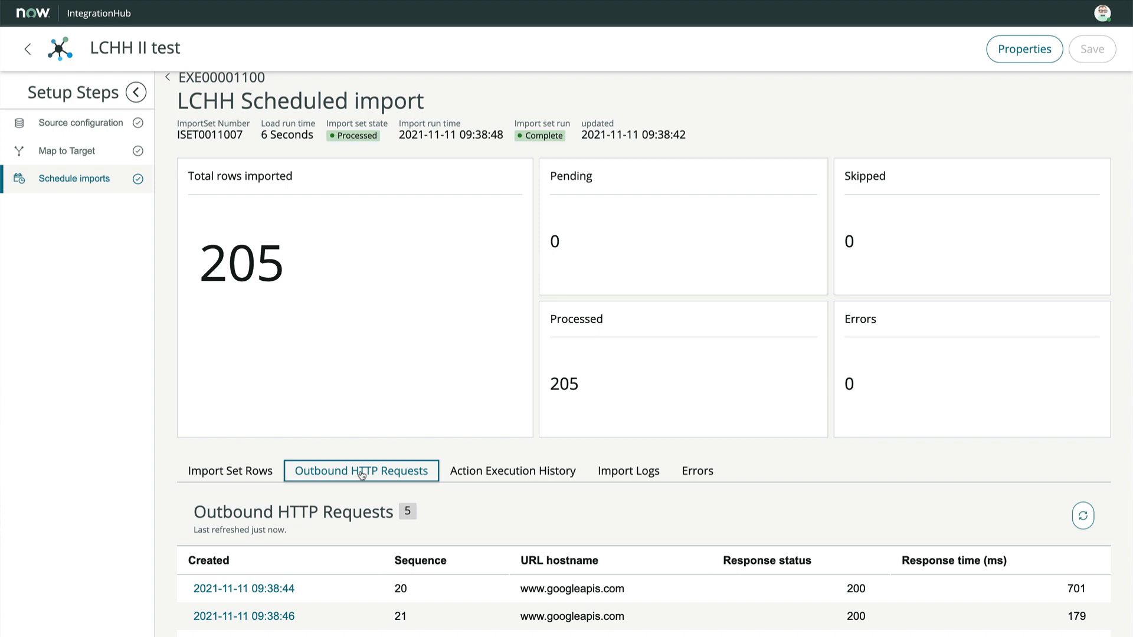
{"action": "mouse_move", "coordinate": [400, 476]}
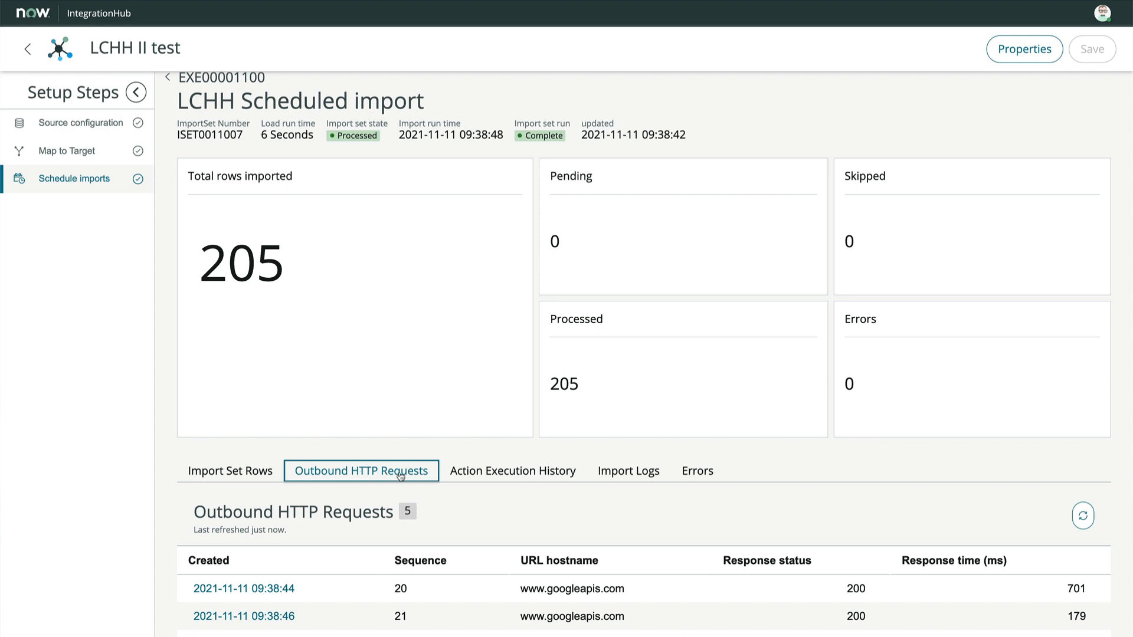
{"action": "mouse_move", "coordinate": [512, 471]}
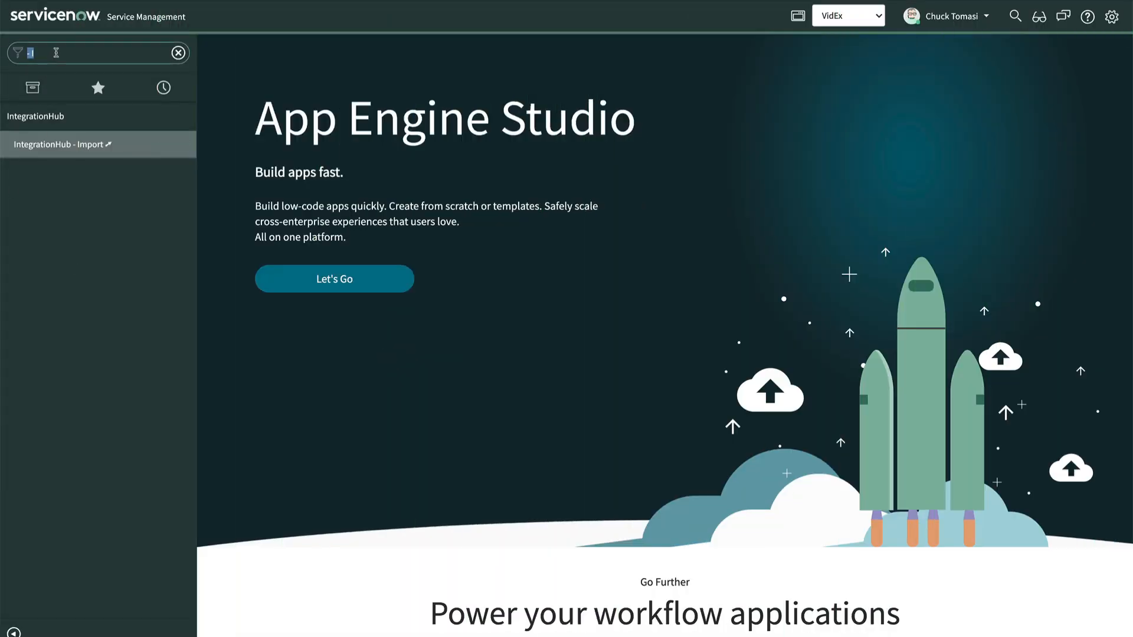
Filter the navigator for 'videx' to list the VidEx CLS and Task modules.
{"action": "type", "text": "videx"}
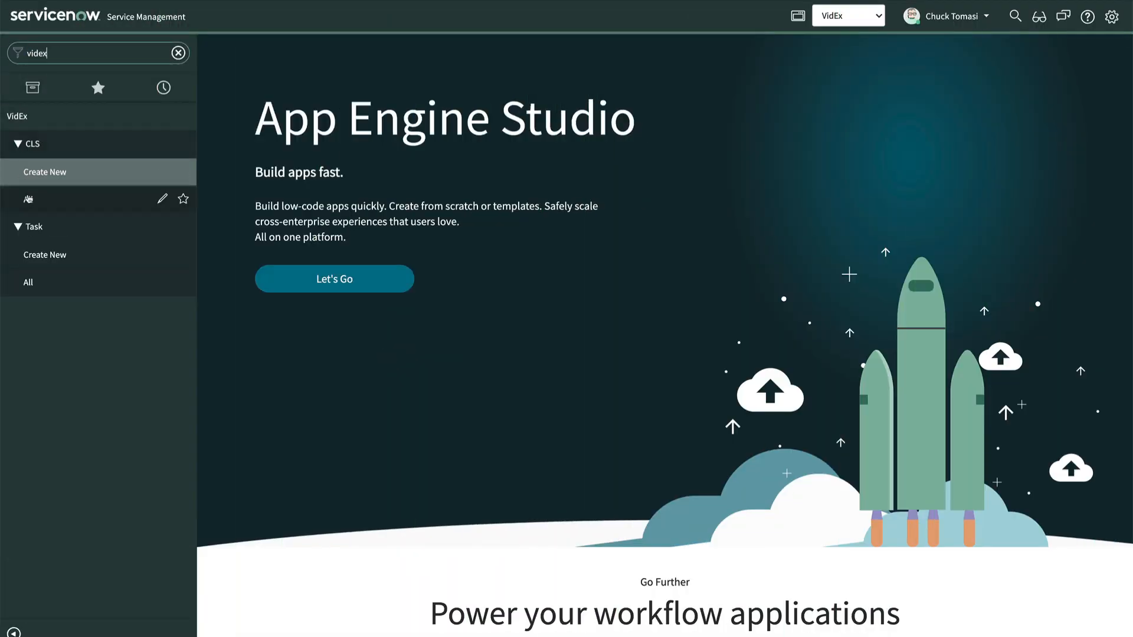